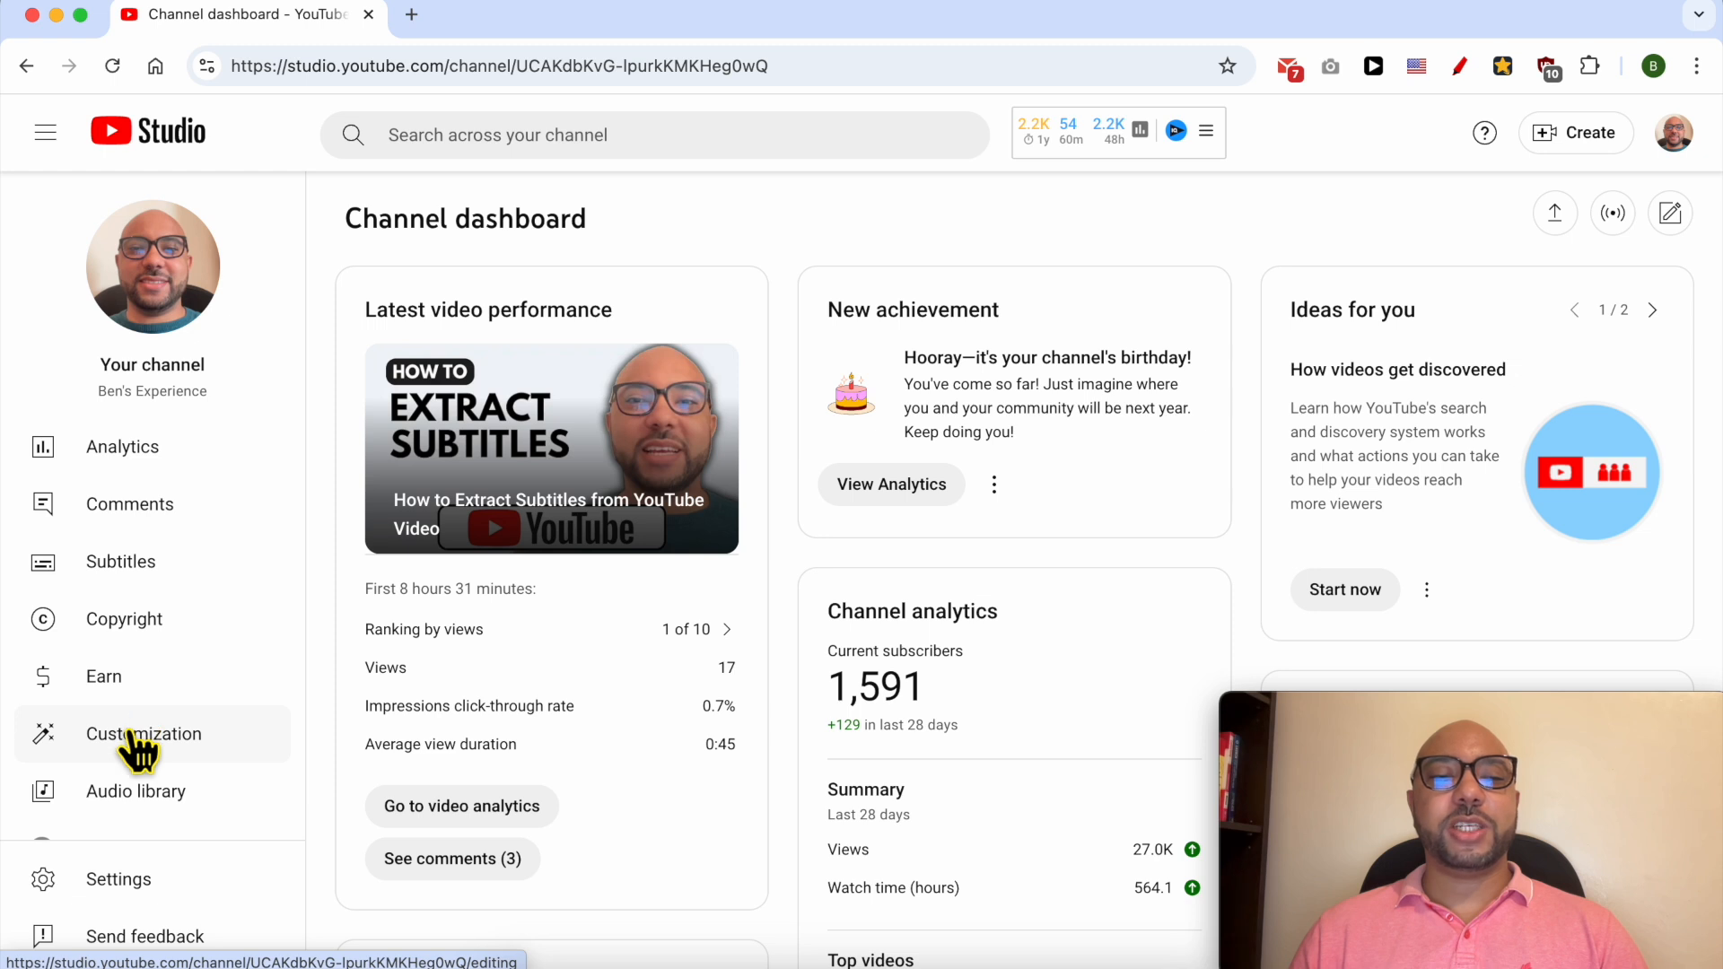
# Open the Customization page from YouTube Studio's left sidebar
pyautogui.click(142, 734)
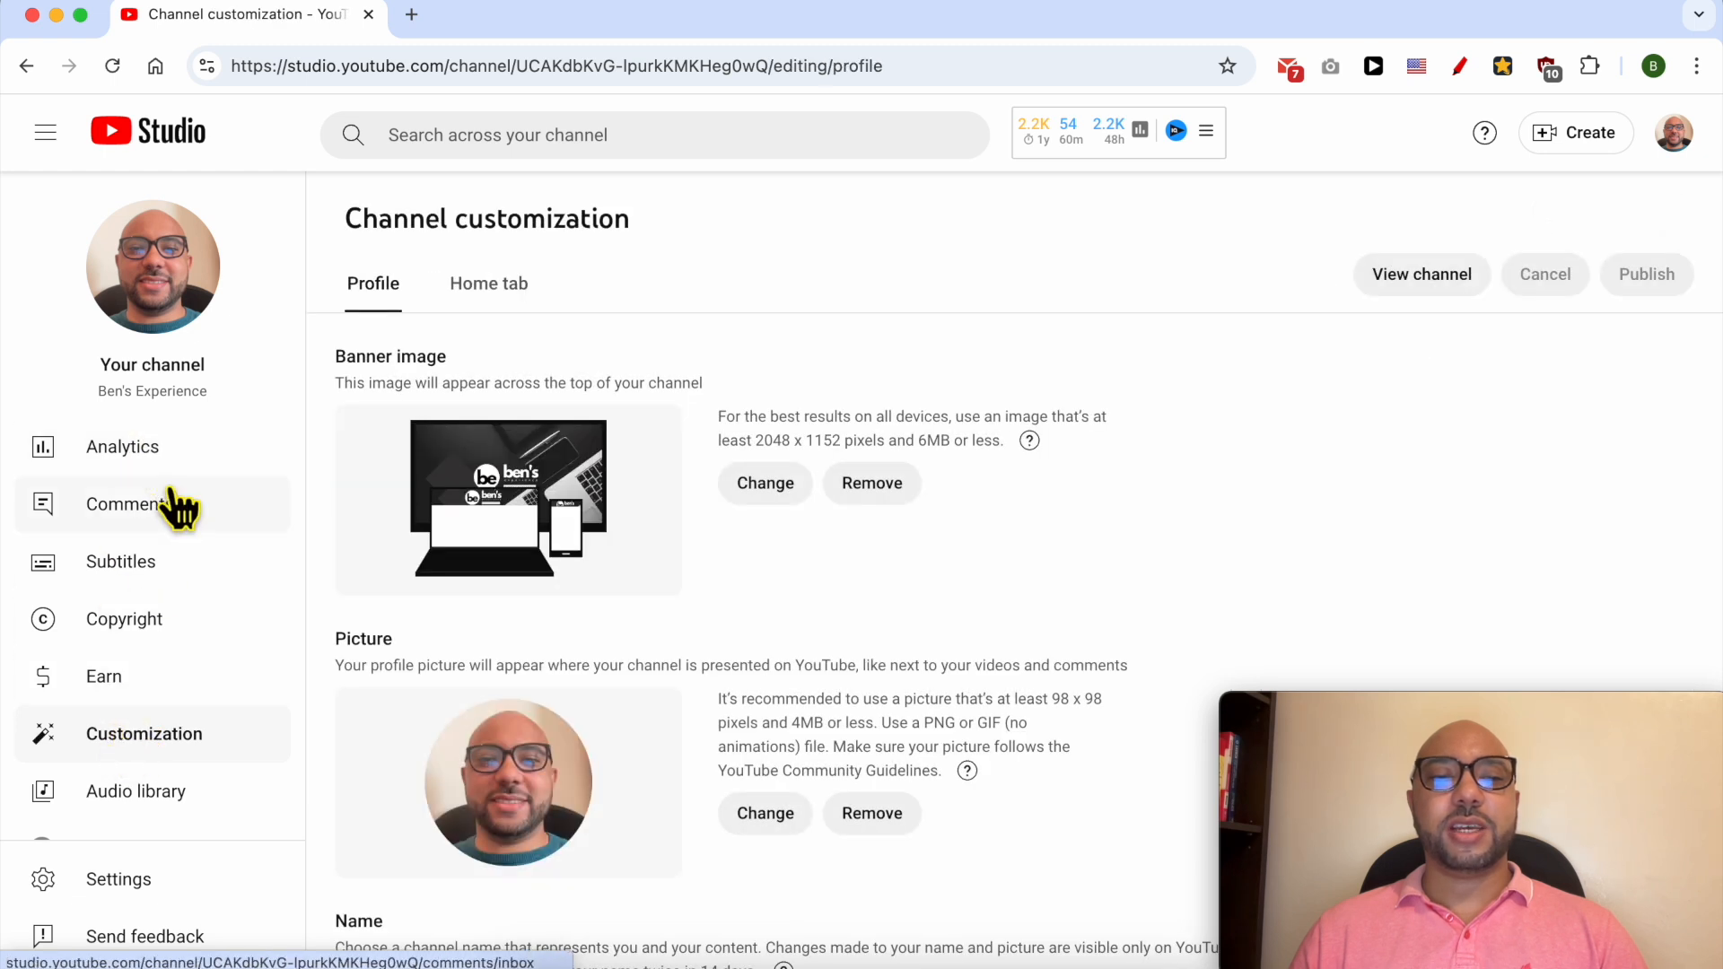
pyautogui.scroll(-3)
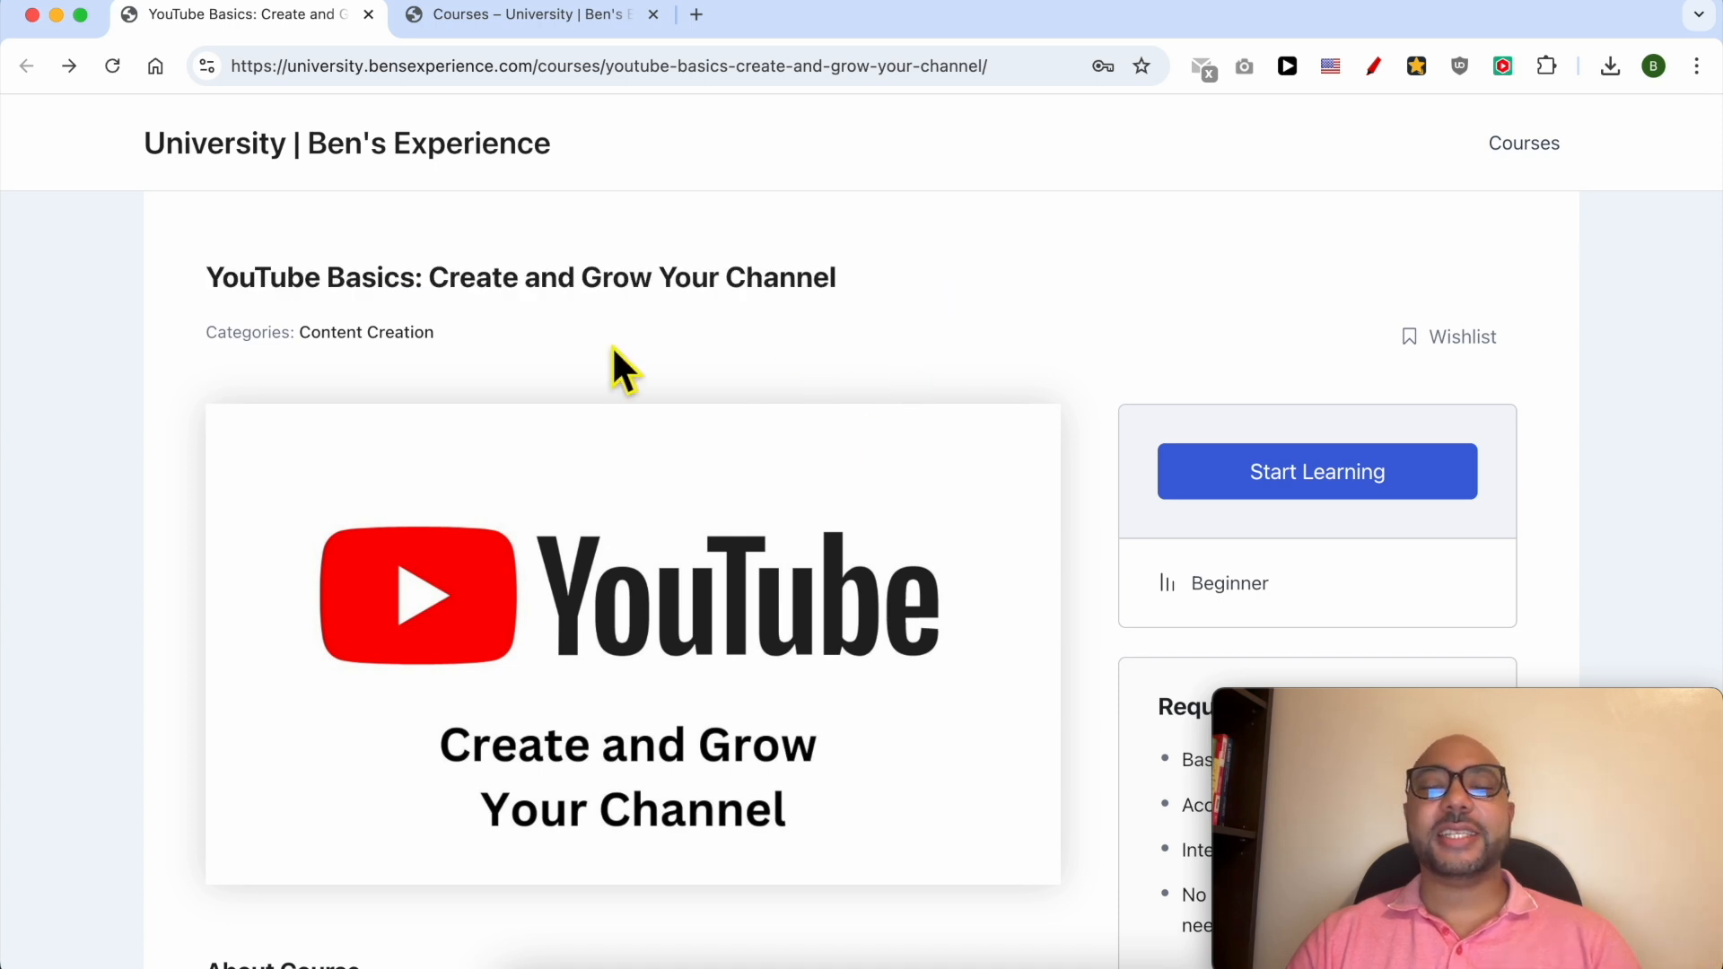
# Scroll through the YouTube Basics course curriculum
pyautogui.scroll(-3)
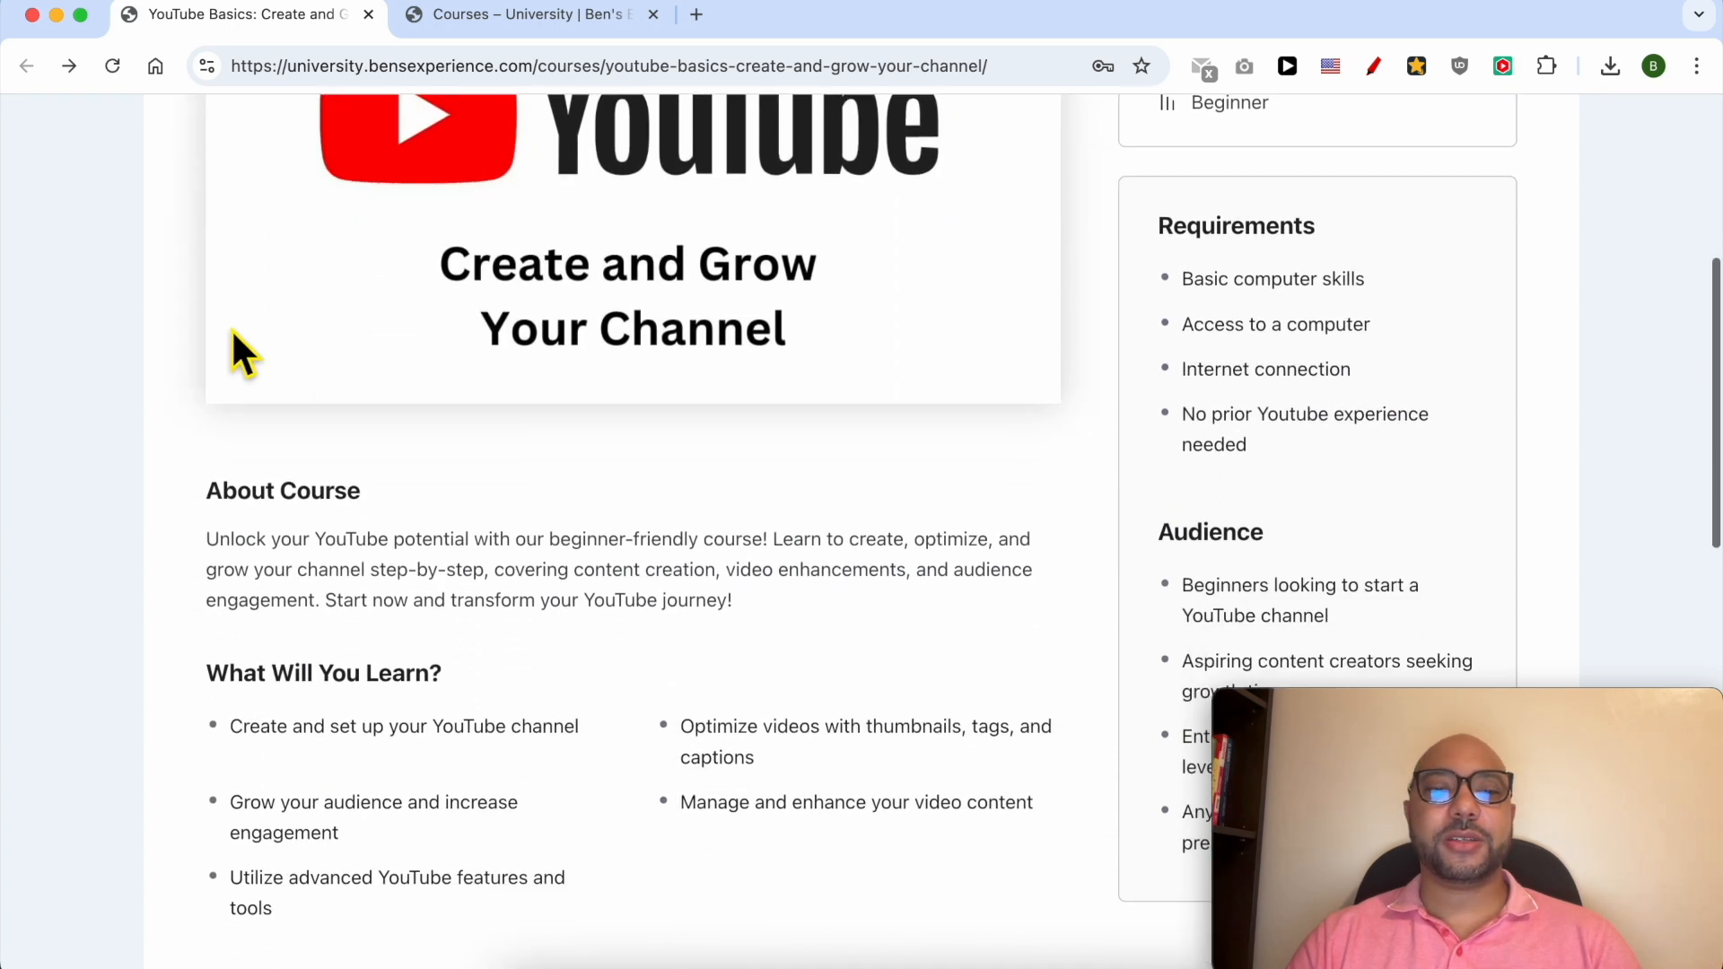
pyautogui.scroll(-3)
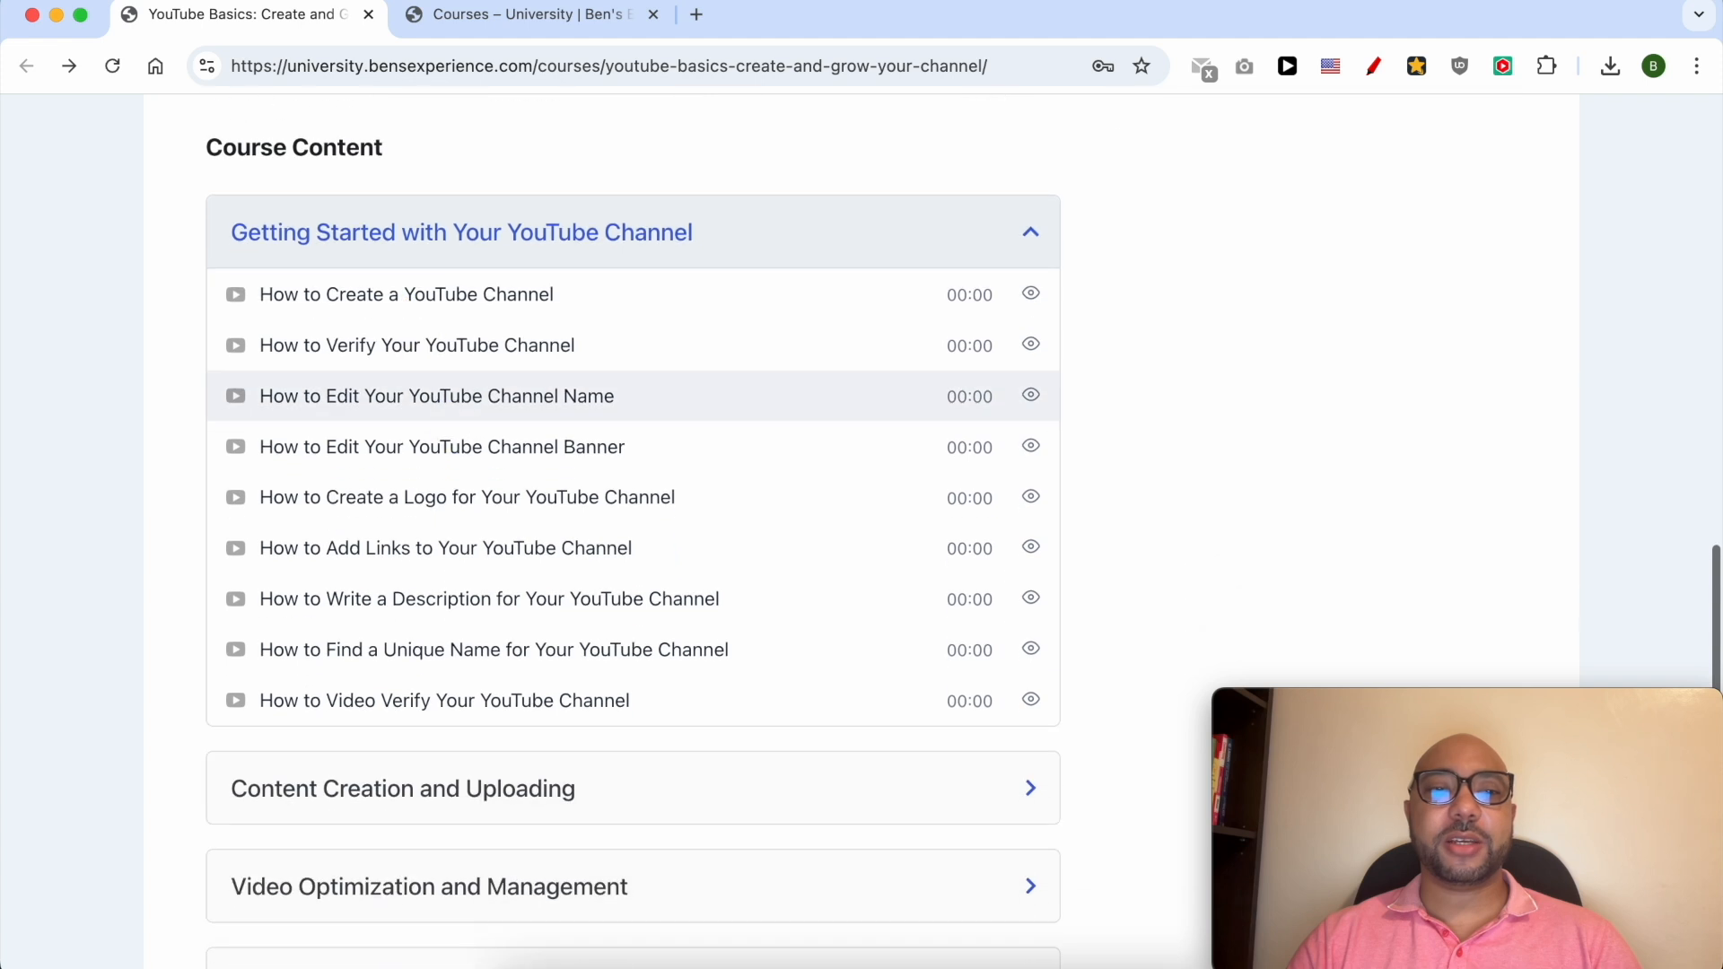
pyautogui.scroll(-3)
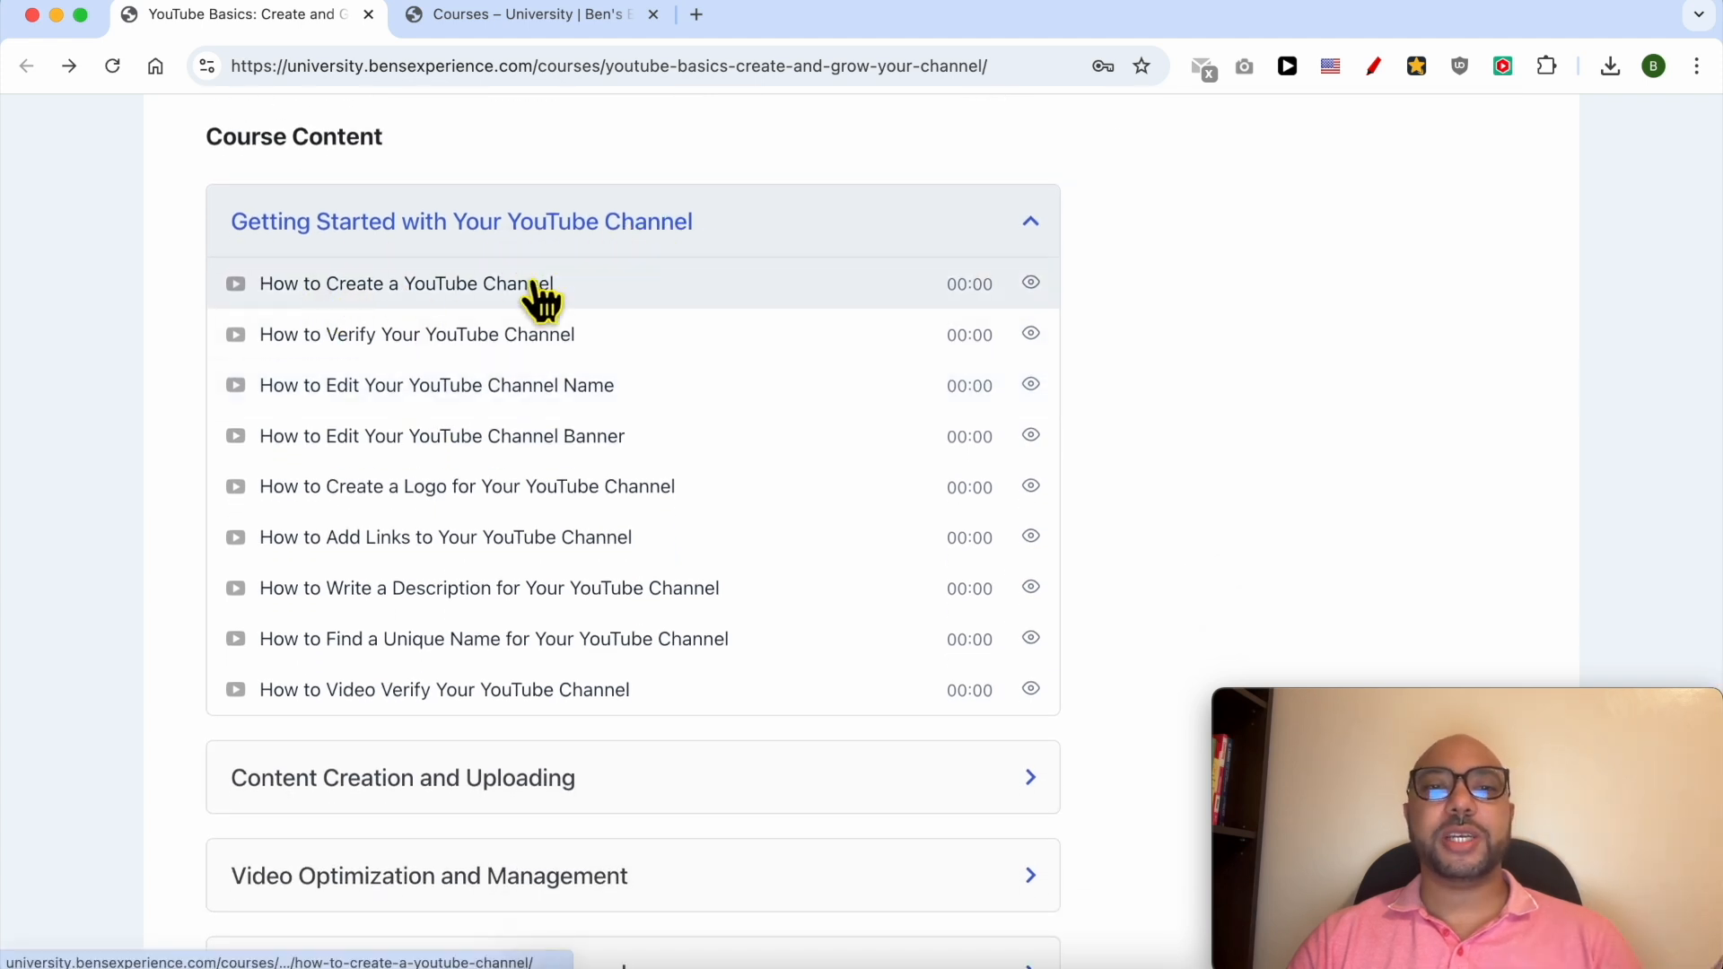
pyautogui.moveTo(436, 385)
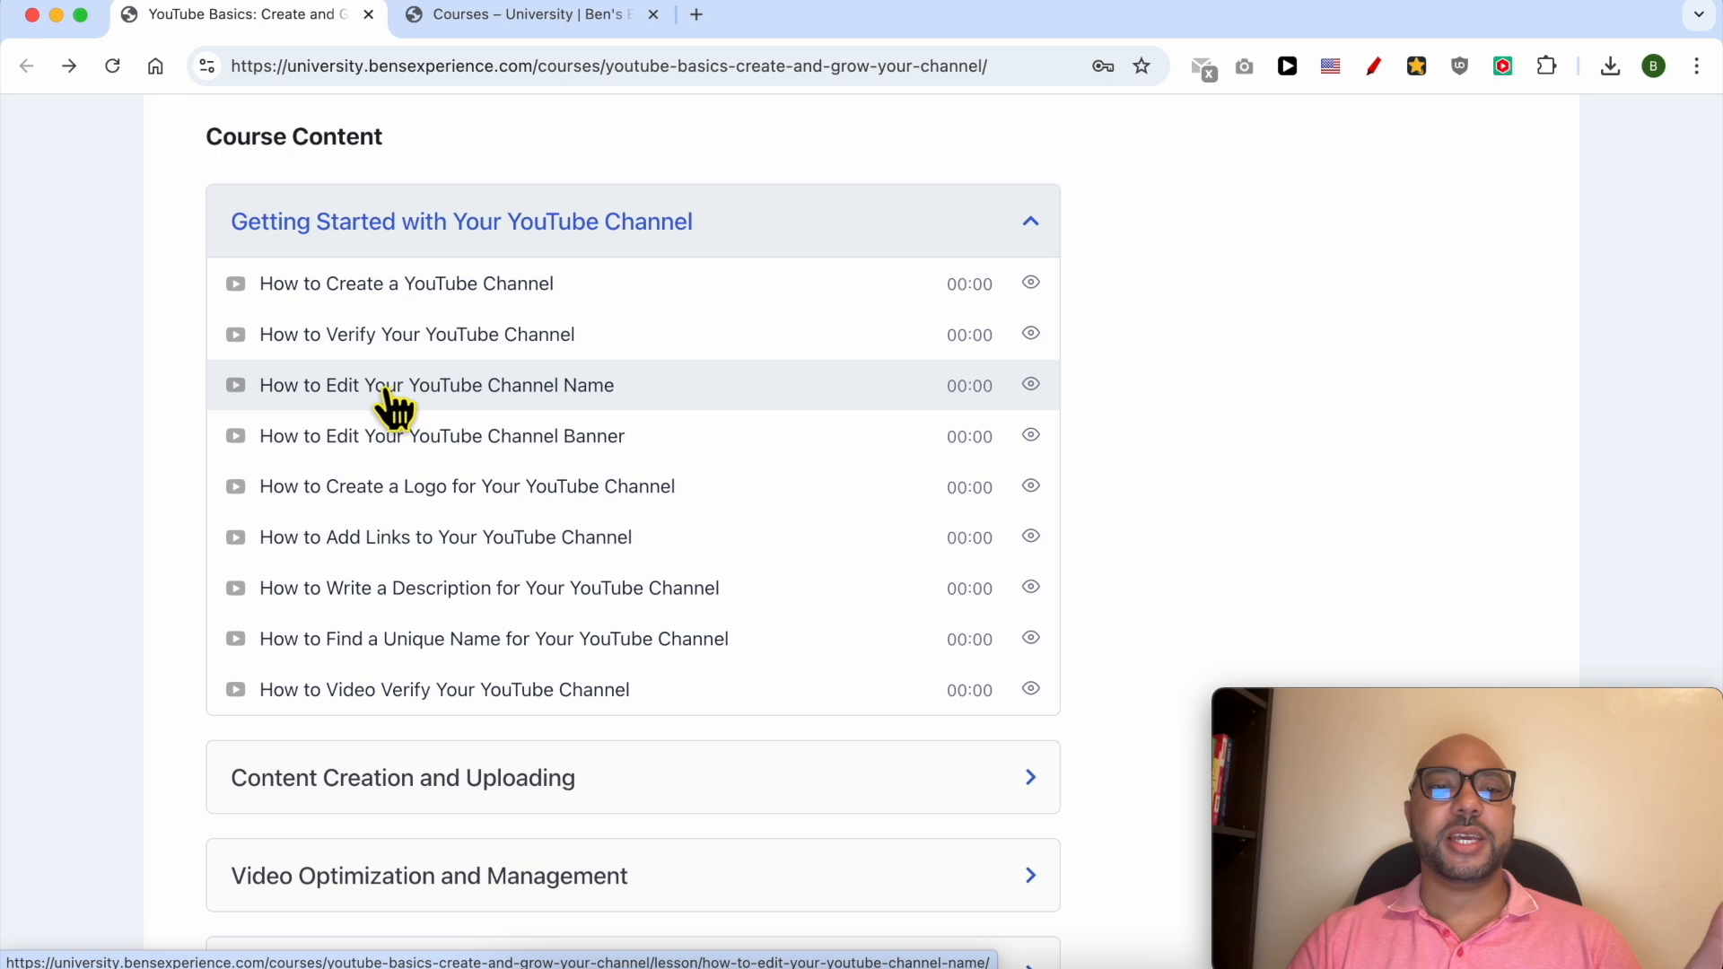
pyautogui.moveTo(660, 456)
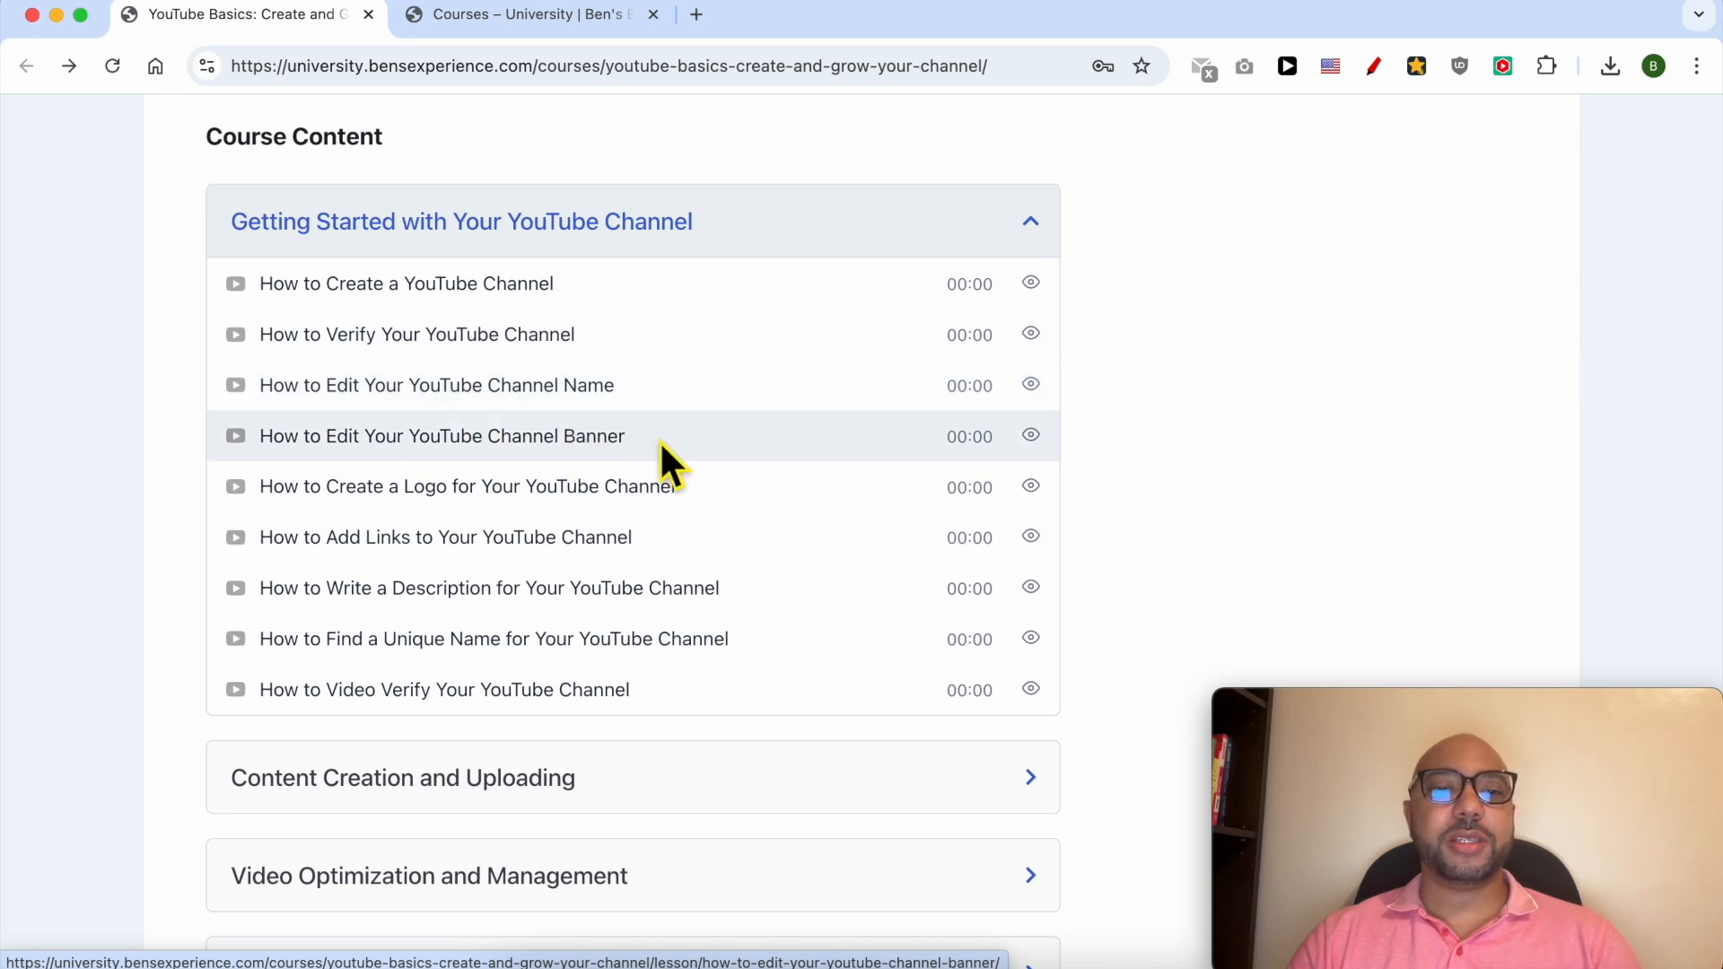
pyautogui.scroll(-3)
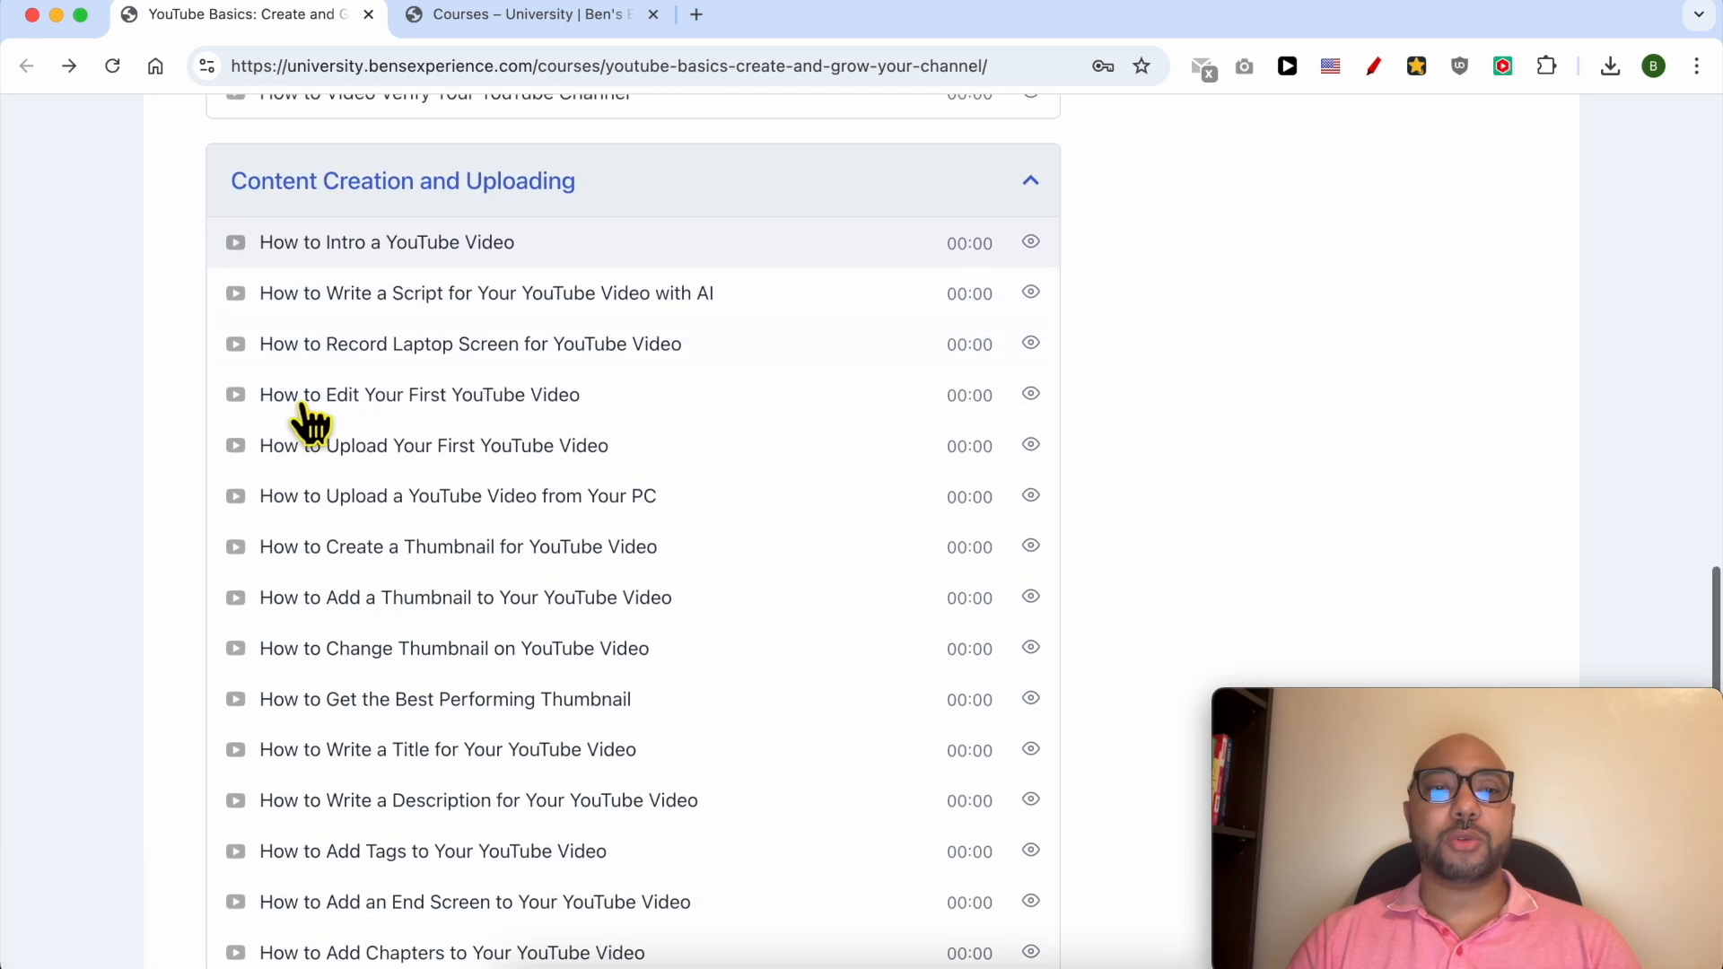
pyautogui.scroll(-3)
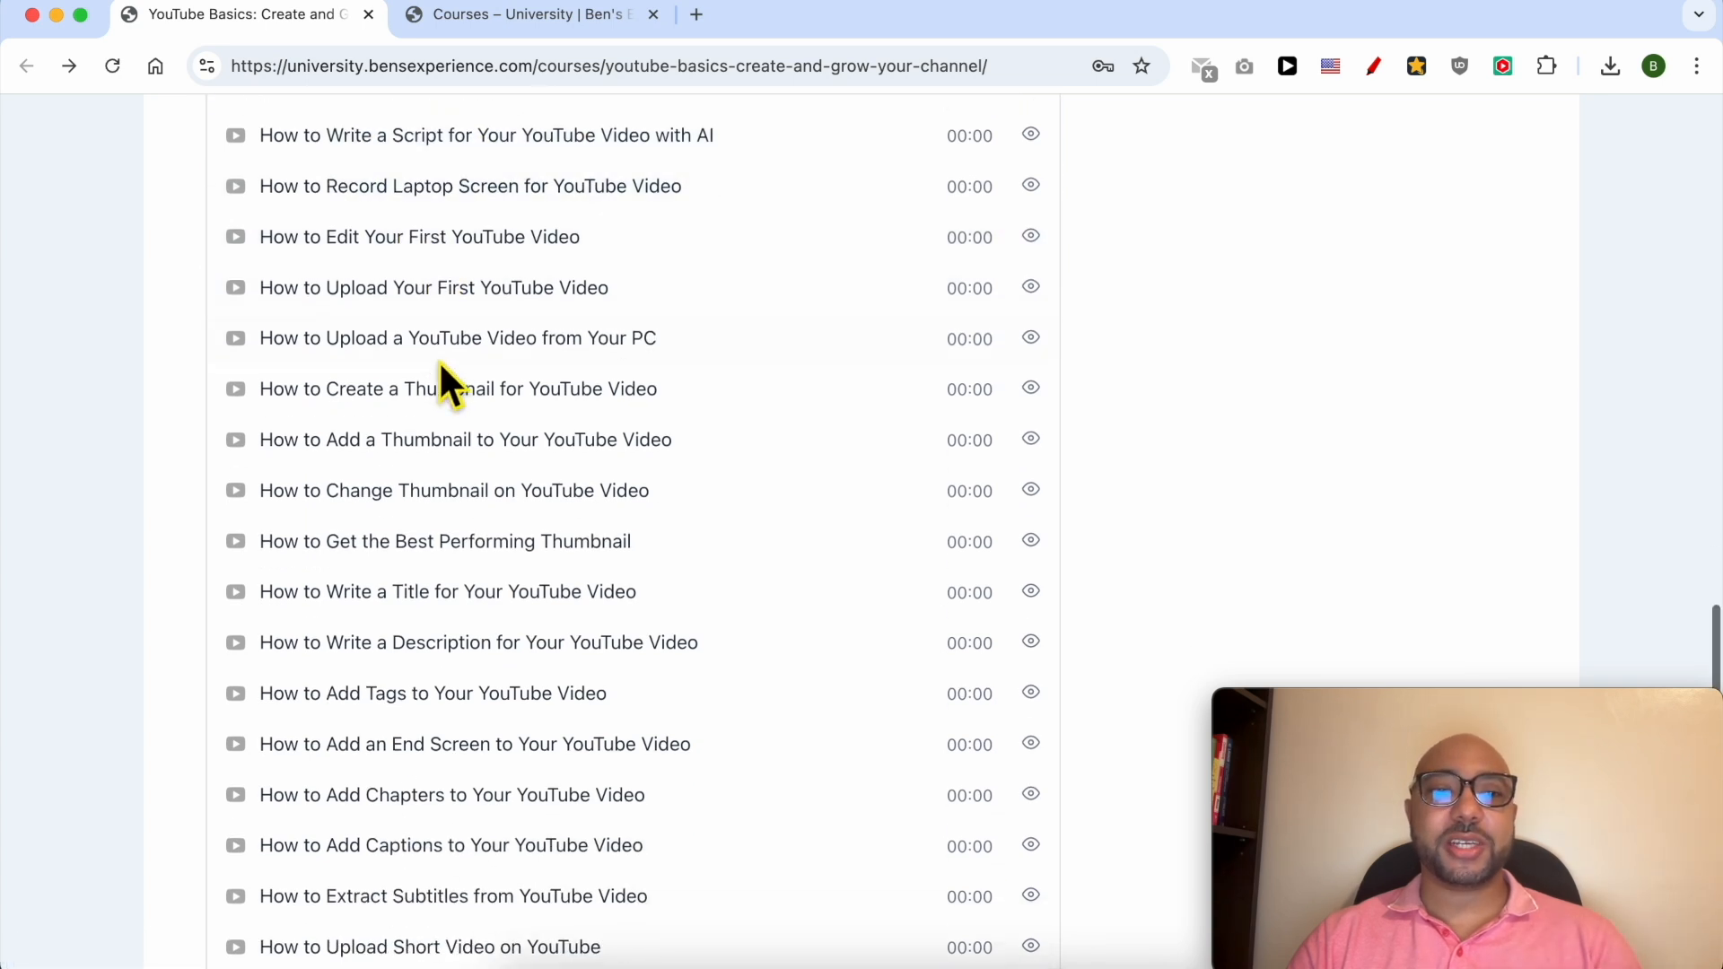
pyautogui.scroll(-3)
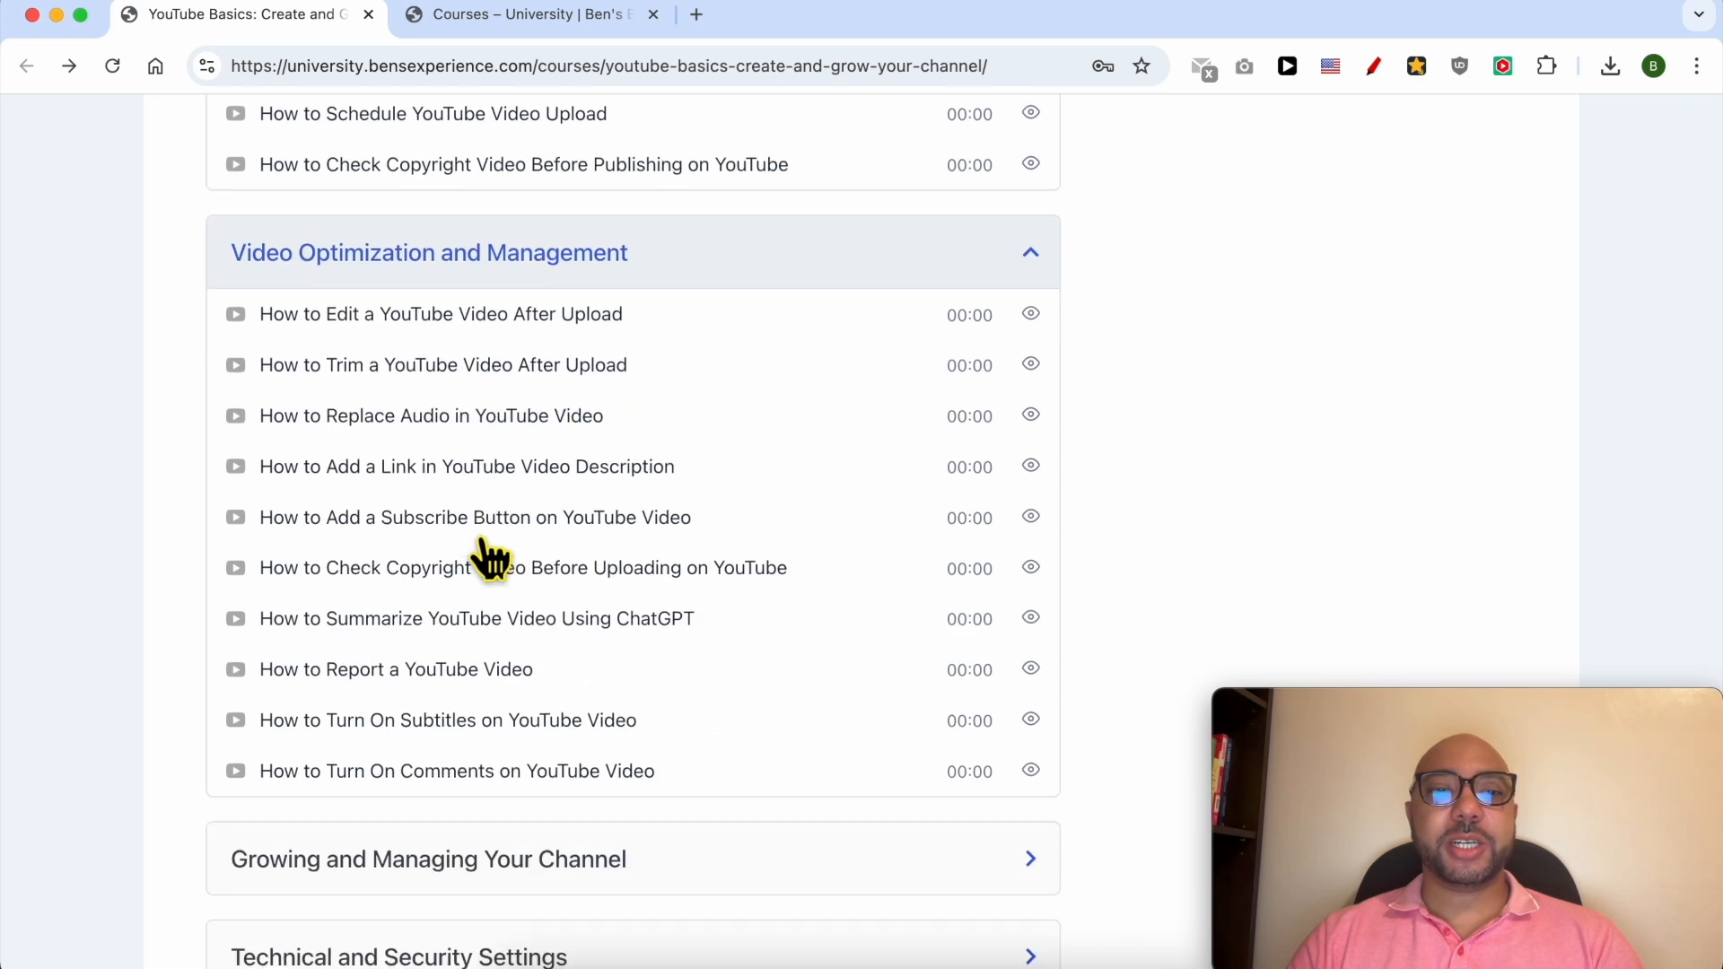
pyautogui.moveTo(385, 478)
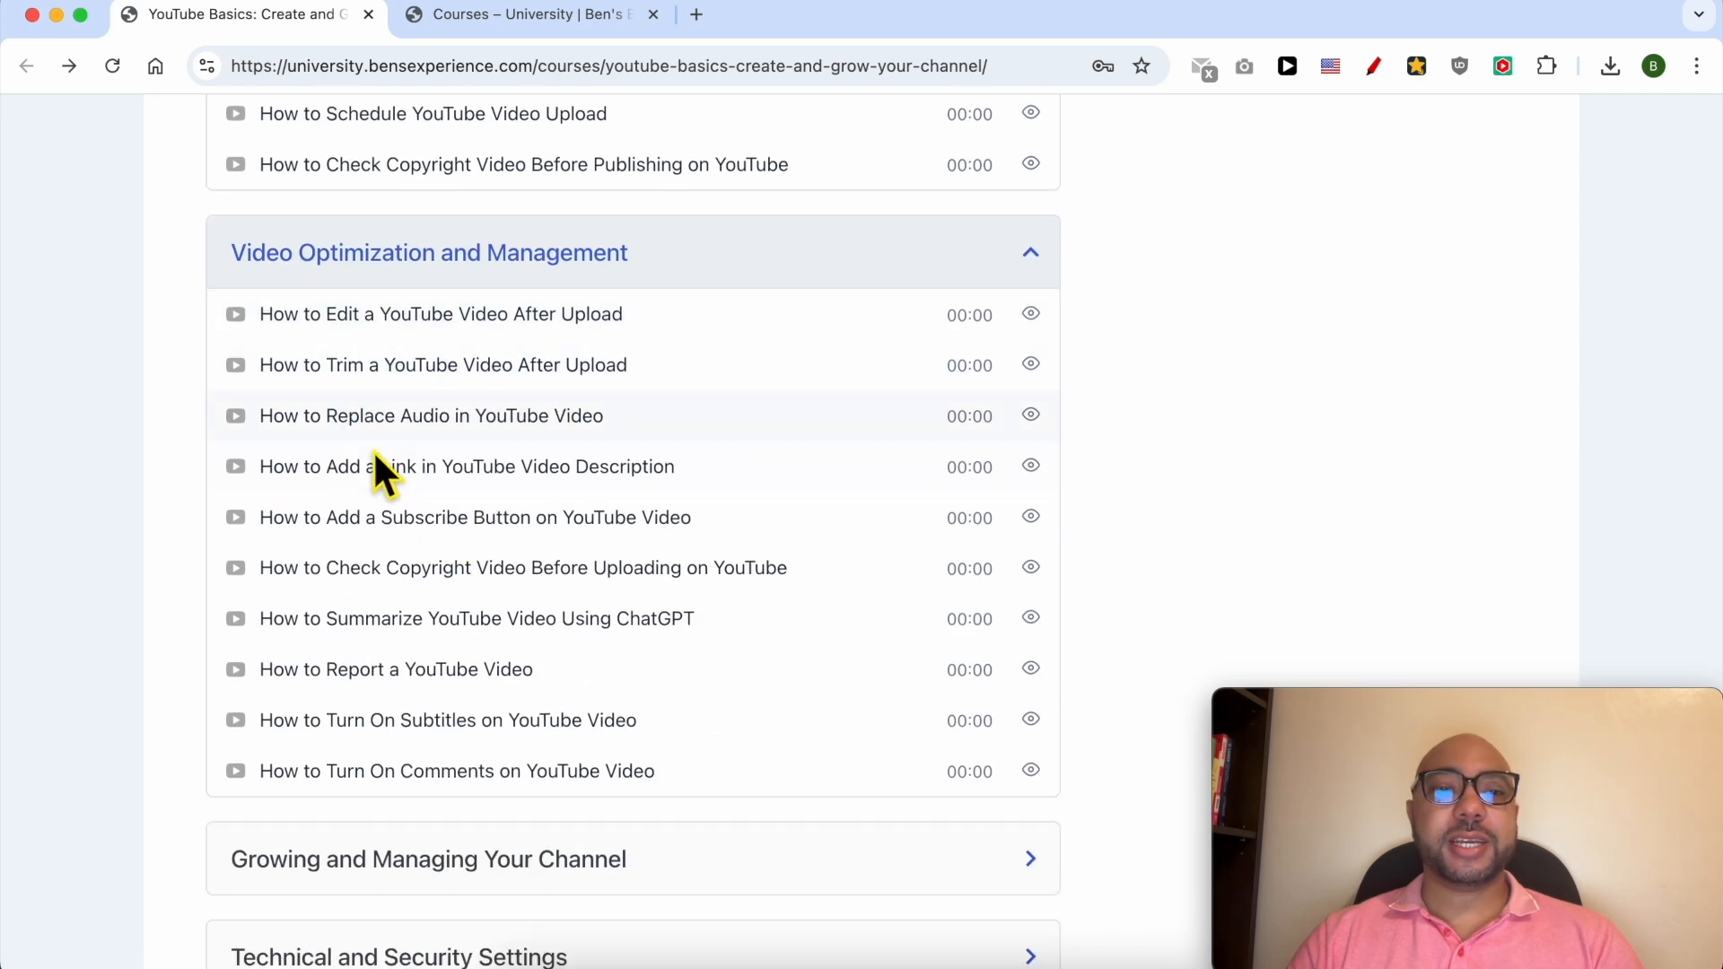
pyautogui.moveTo(621, 429)
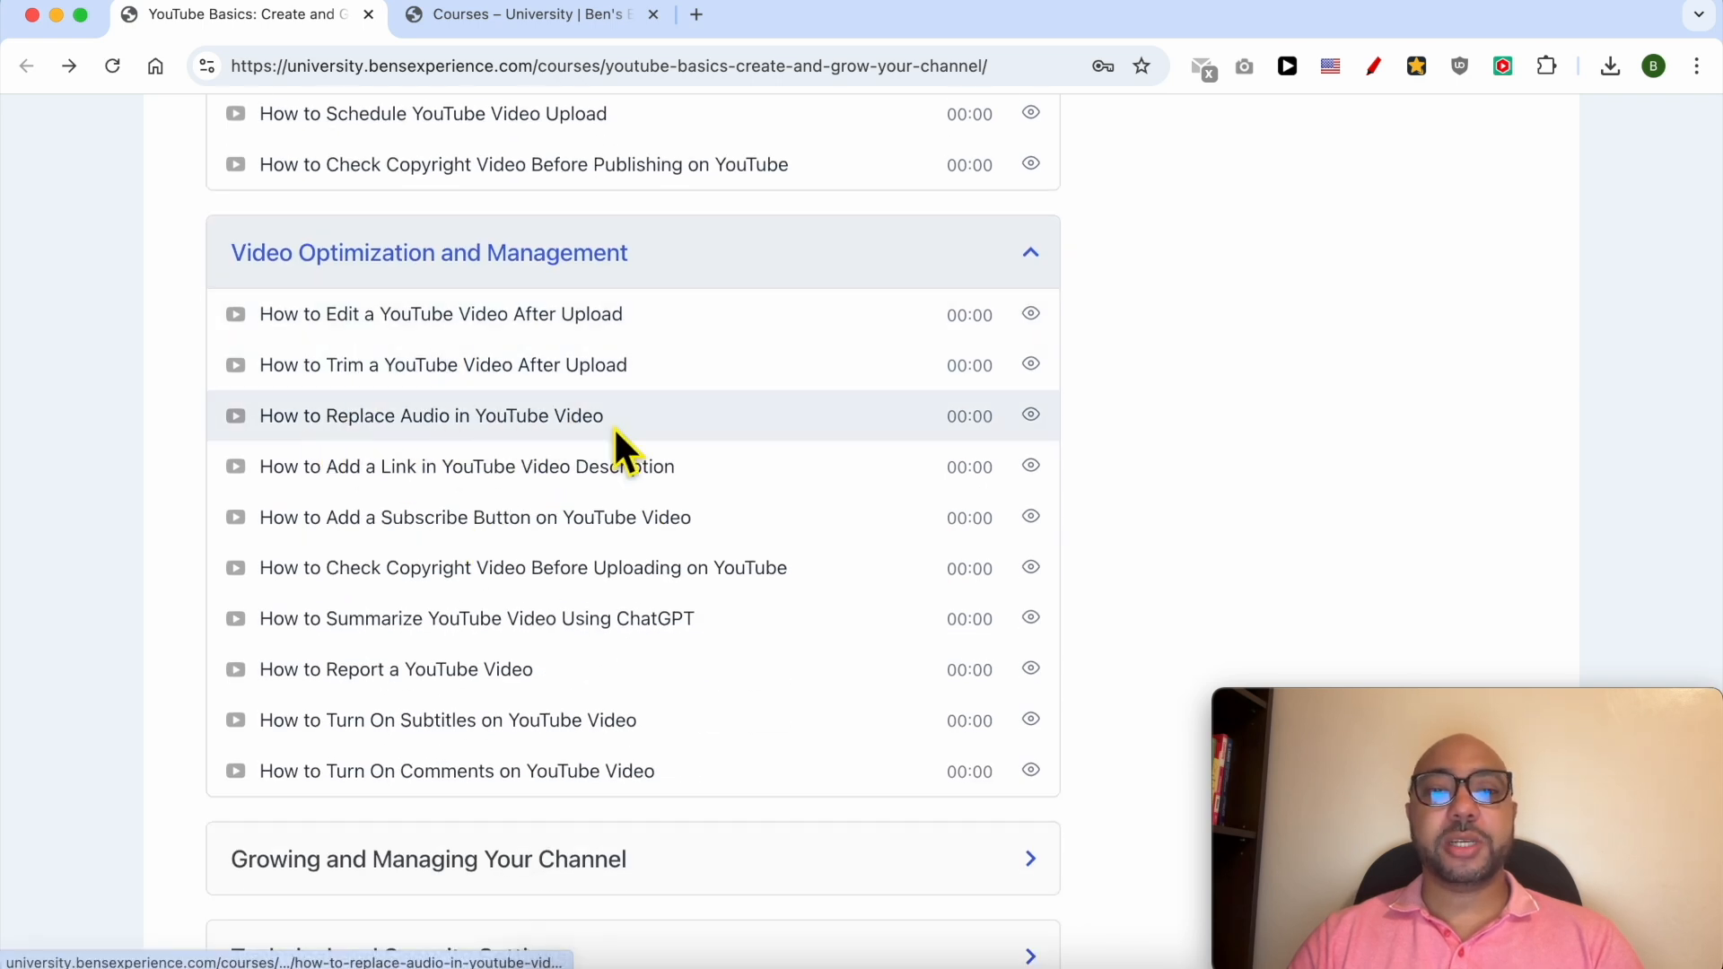
pyautogui.scroll(-3)
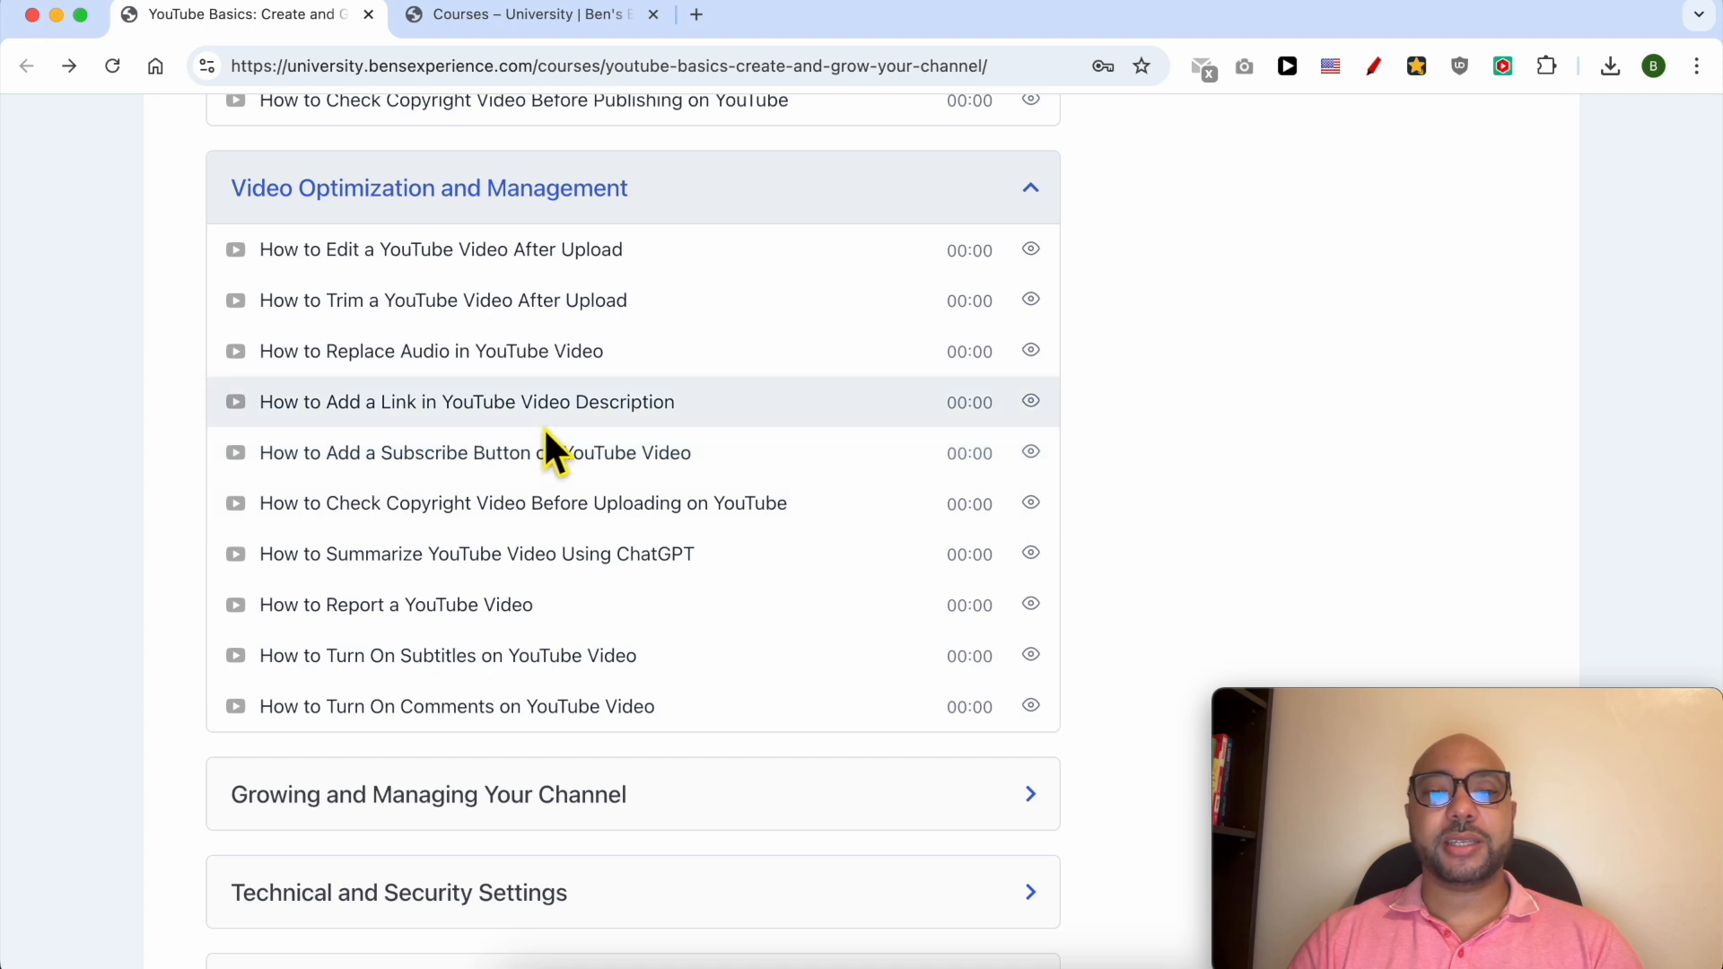
pyautogui.scroll(-3)
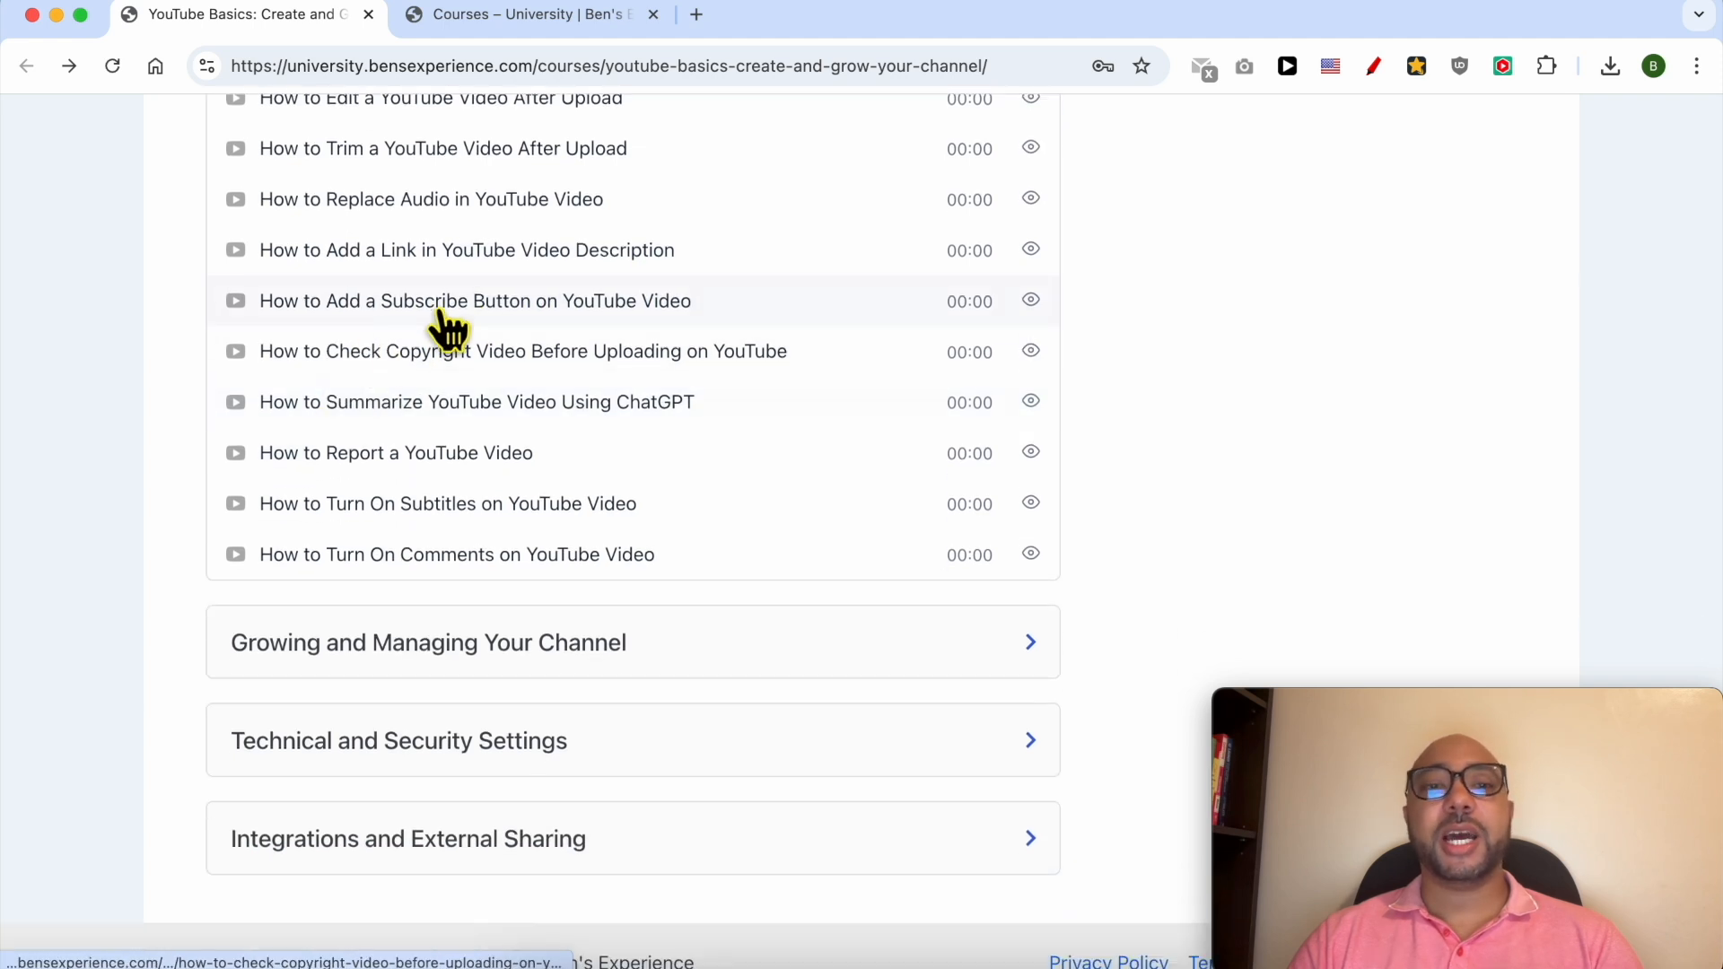
pyautogui.scroll(-3)
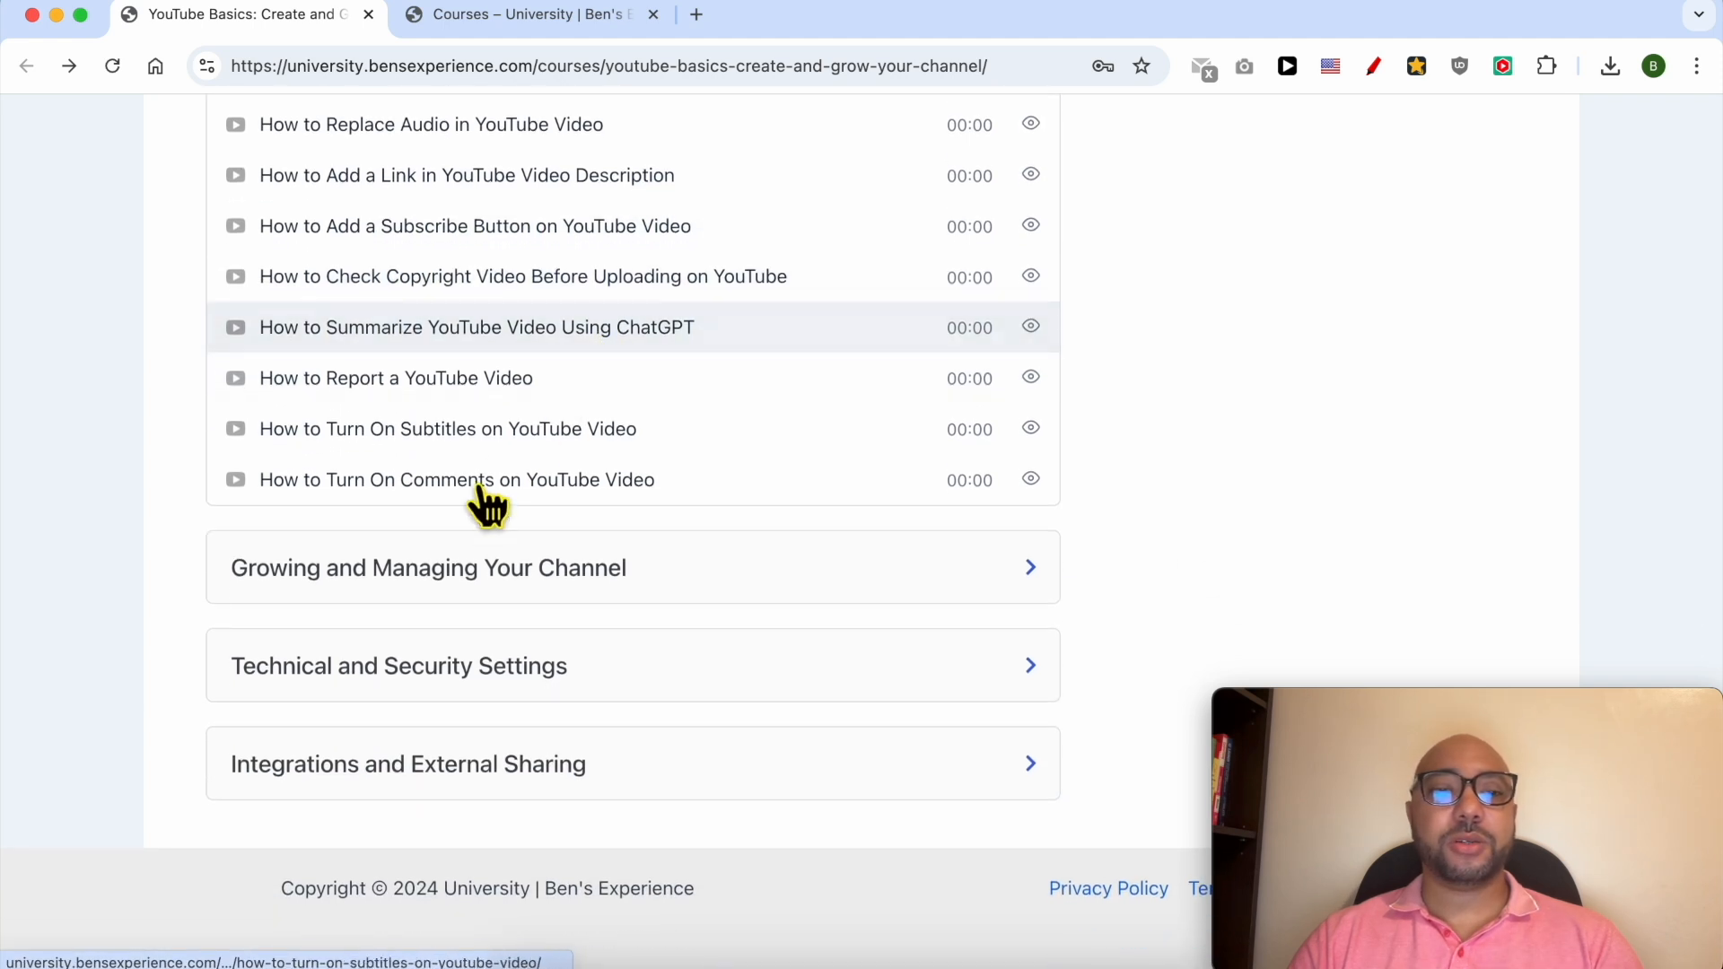
# Expand the Growing and Managing Your Channel lessons, then switch to the Courses catalogue tab
pyautogui.click(427, 568)
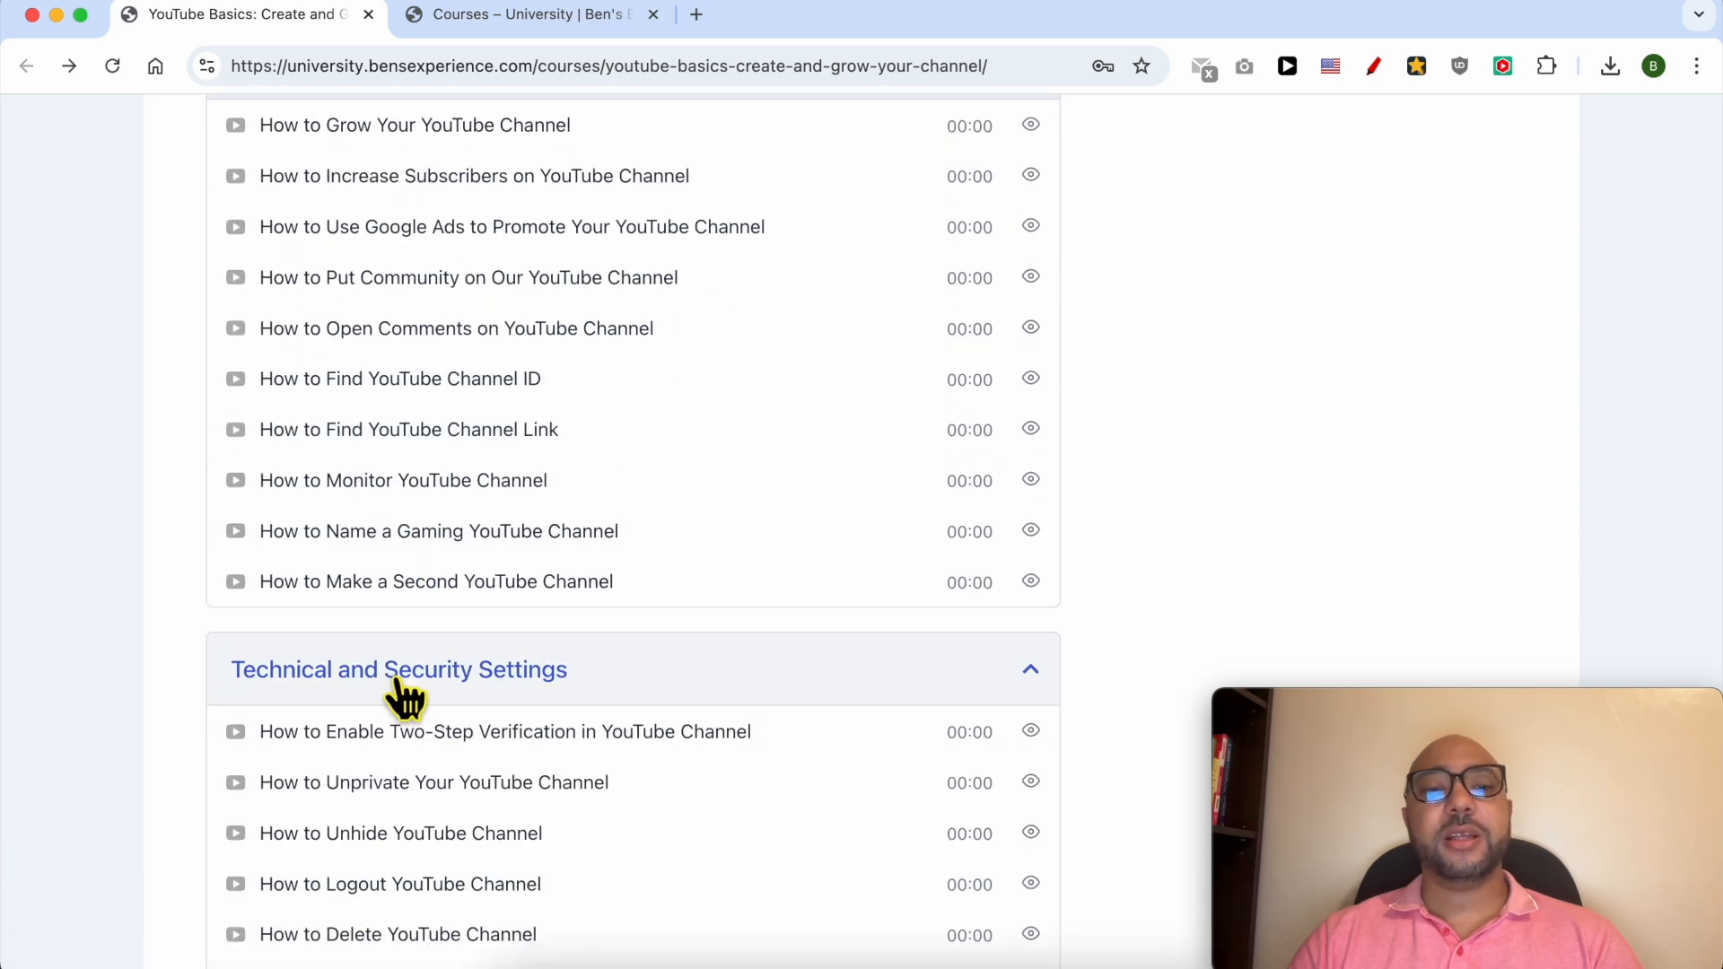
pyautogui.scroll(-3)
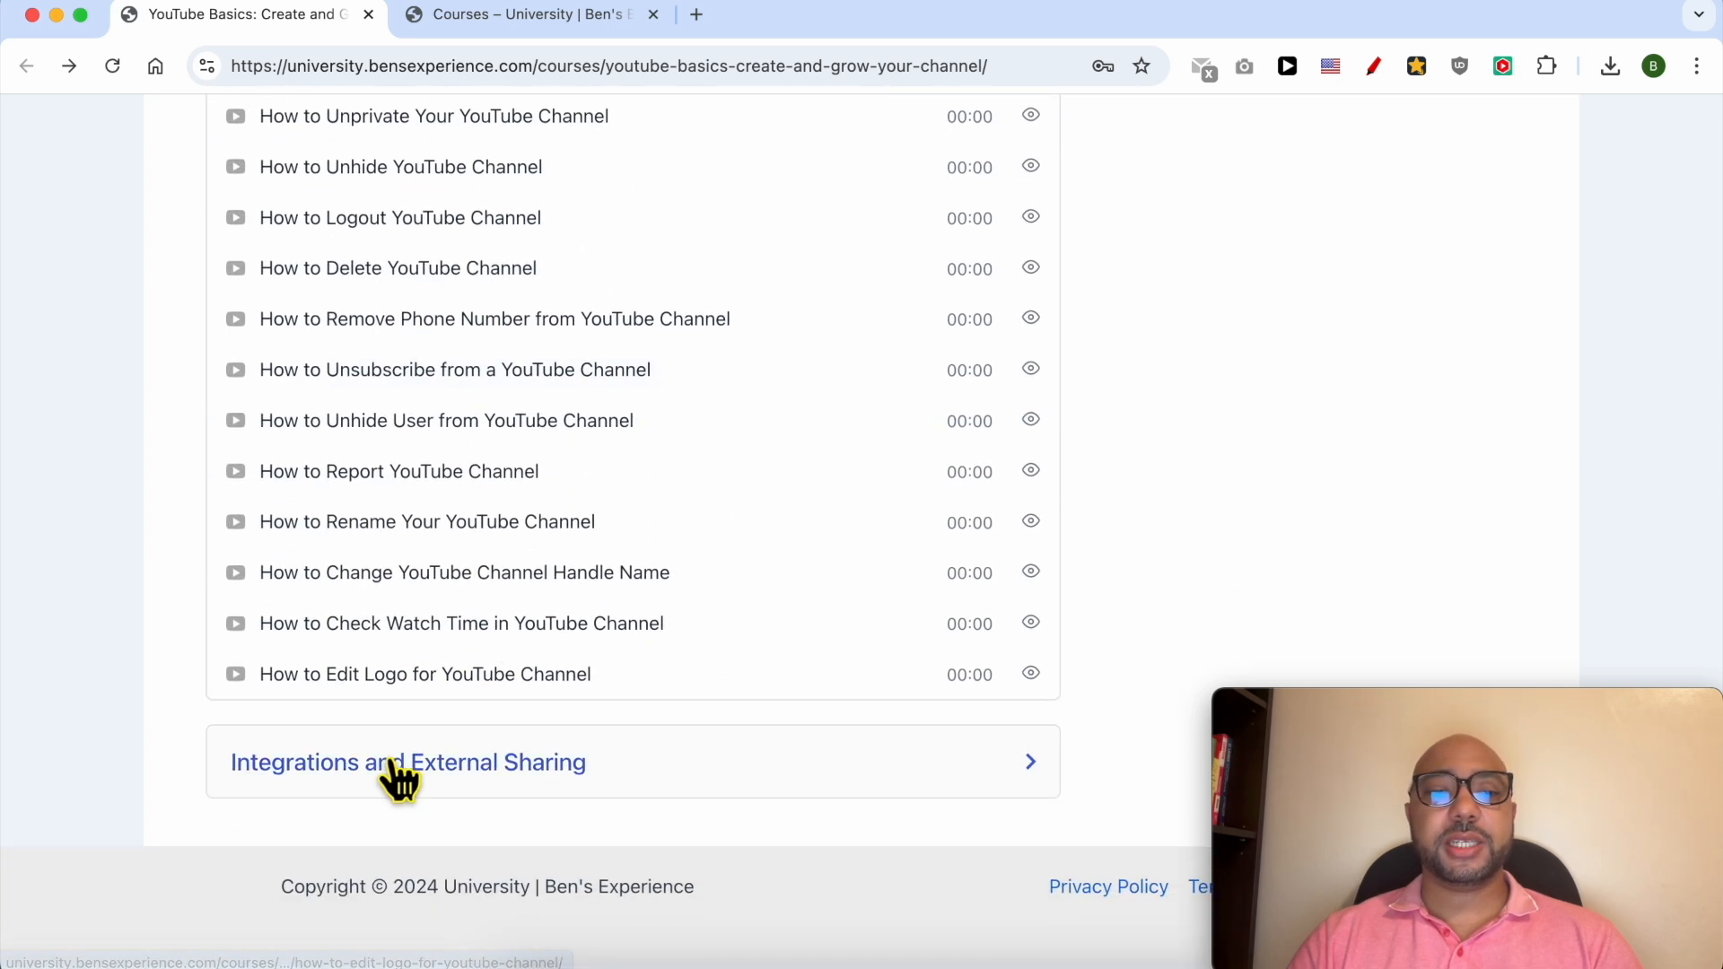
pyautogui.click(407, 761)
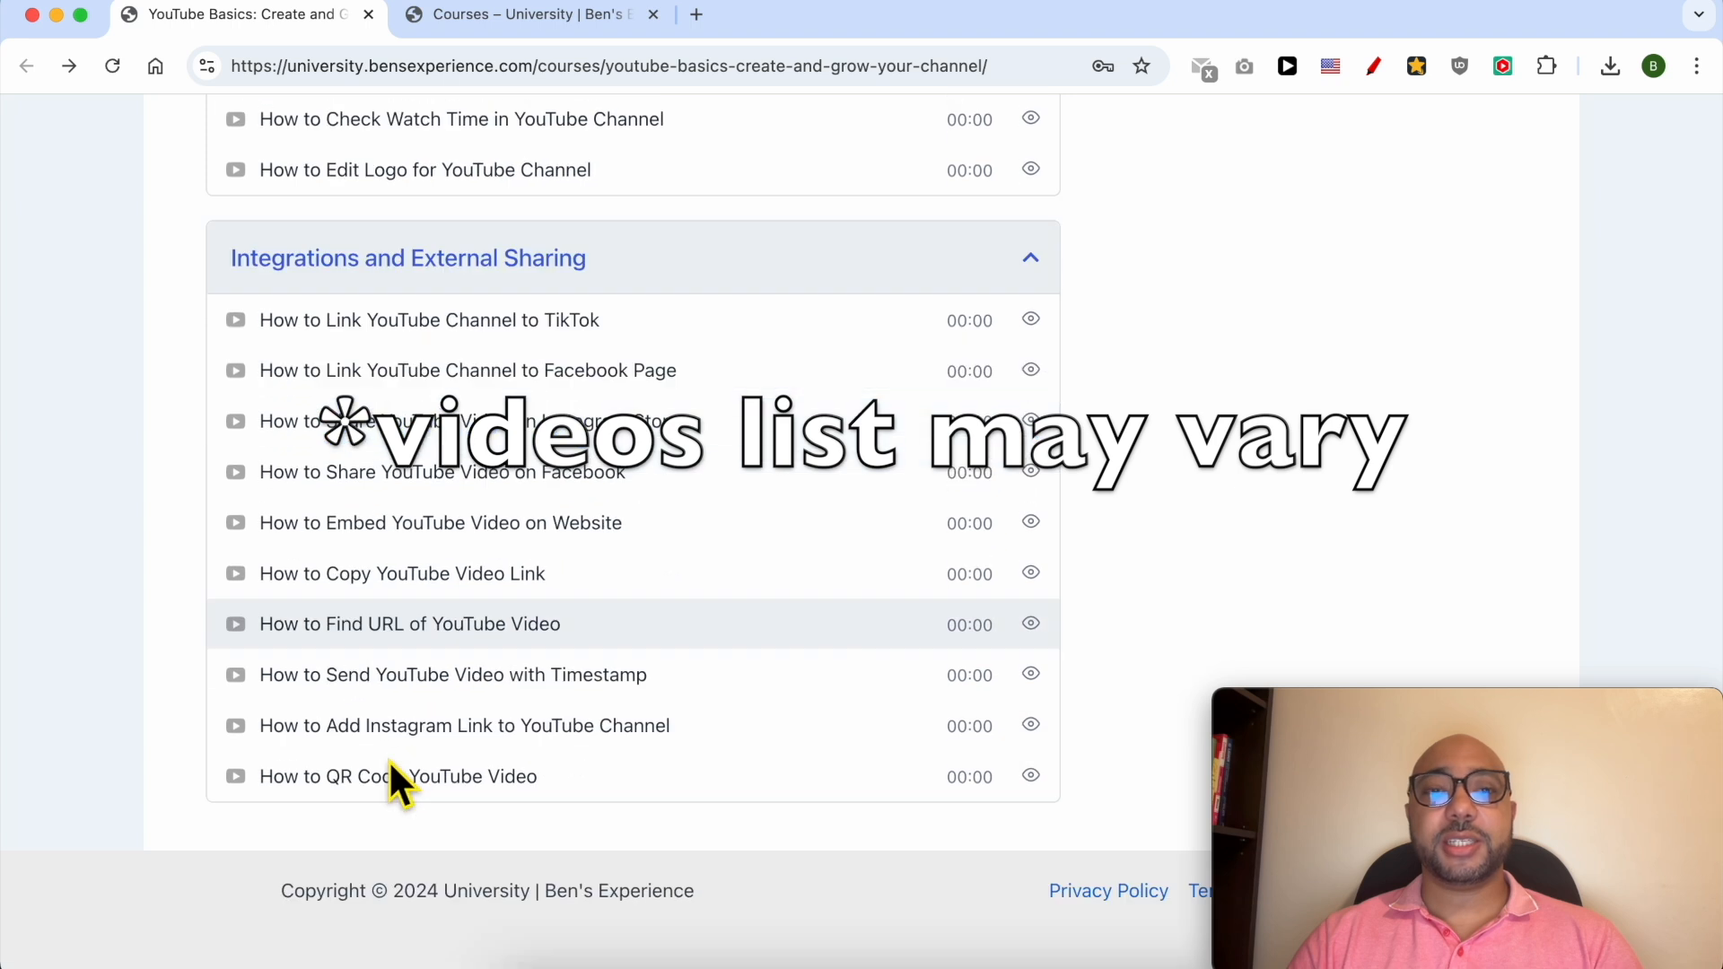
pyautogui.scroll(-3)
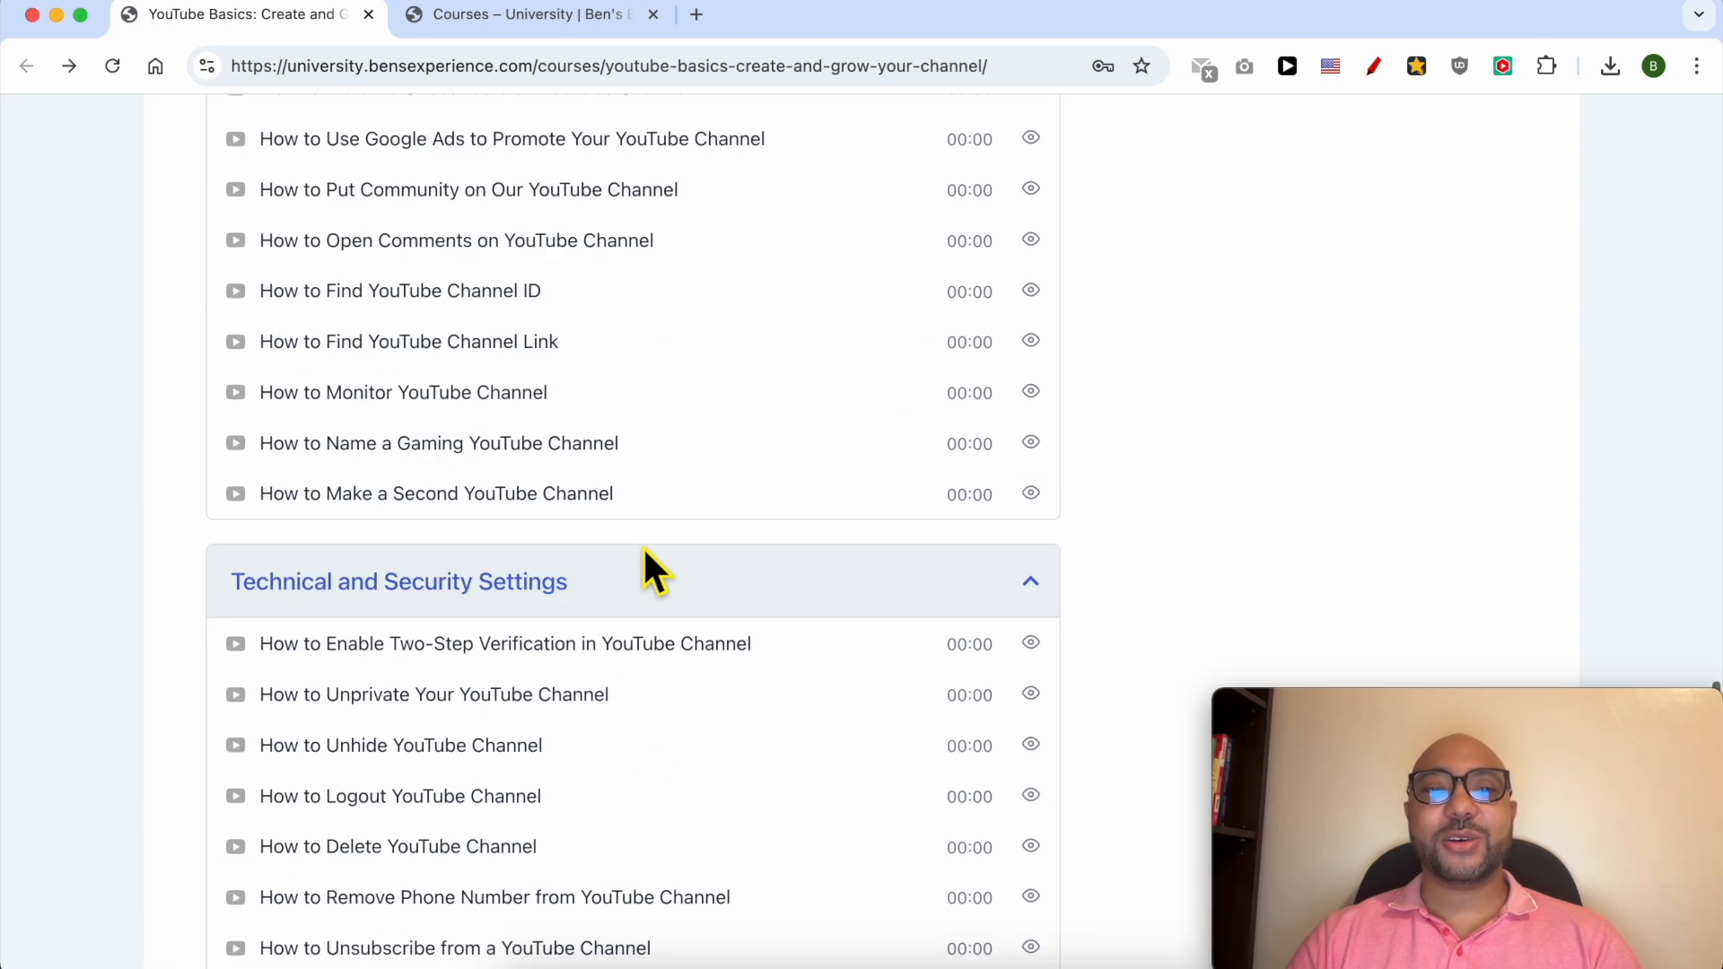
pyautogui.click(527, 15)
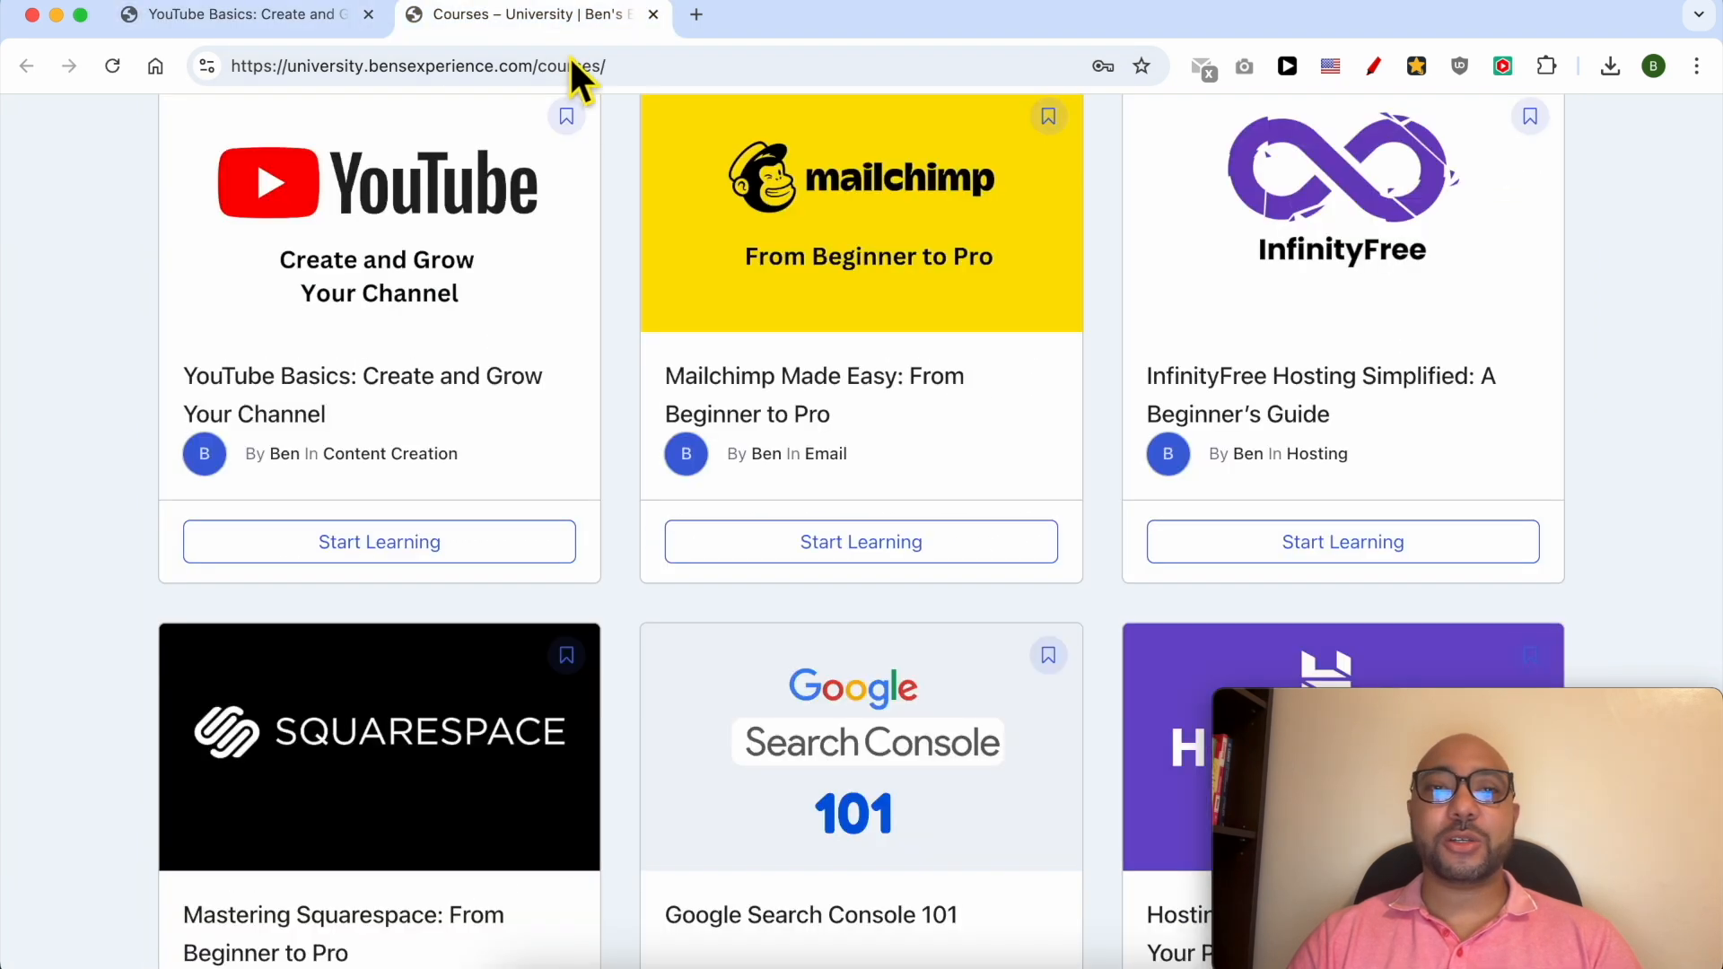
# Return to the YouTube Studio customization tab and scroll to the Links section
pyautogui.scroll(-3)
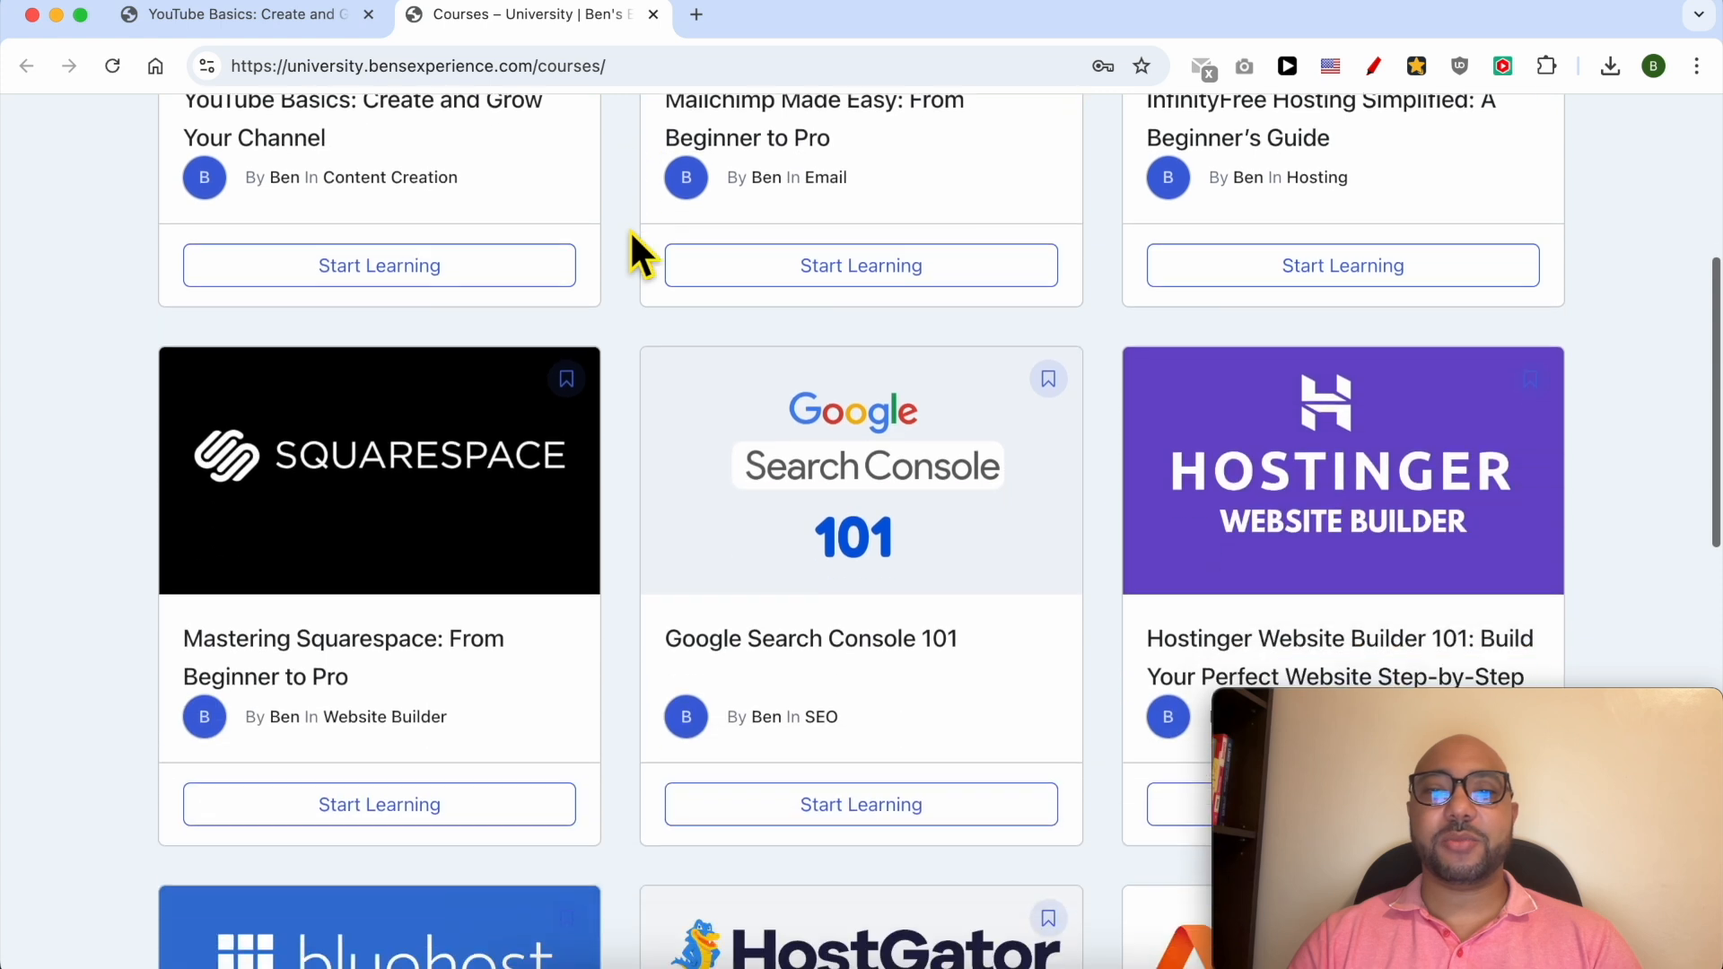
pyautogui.scroll(-3)
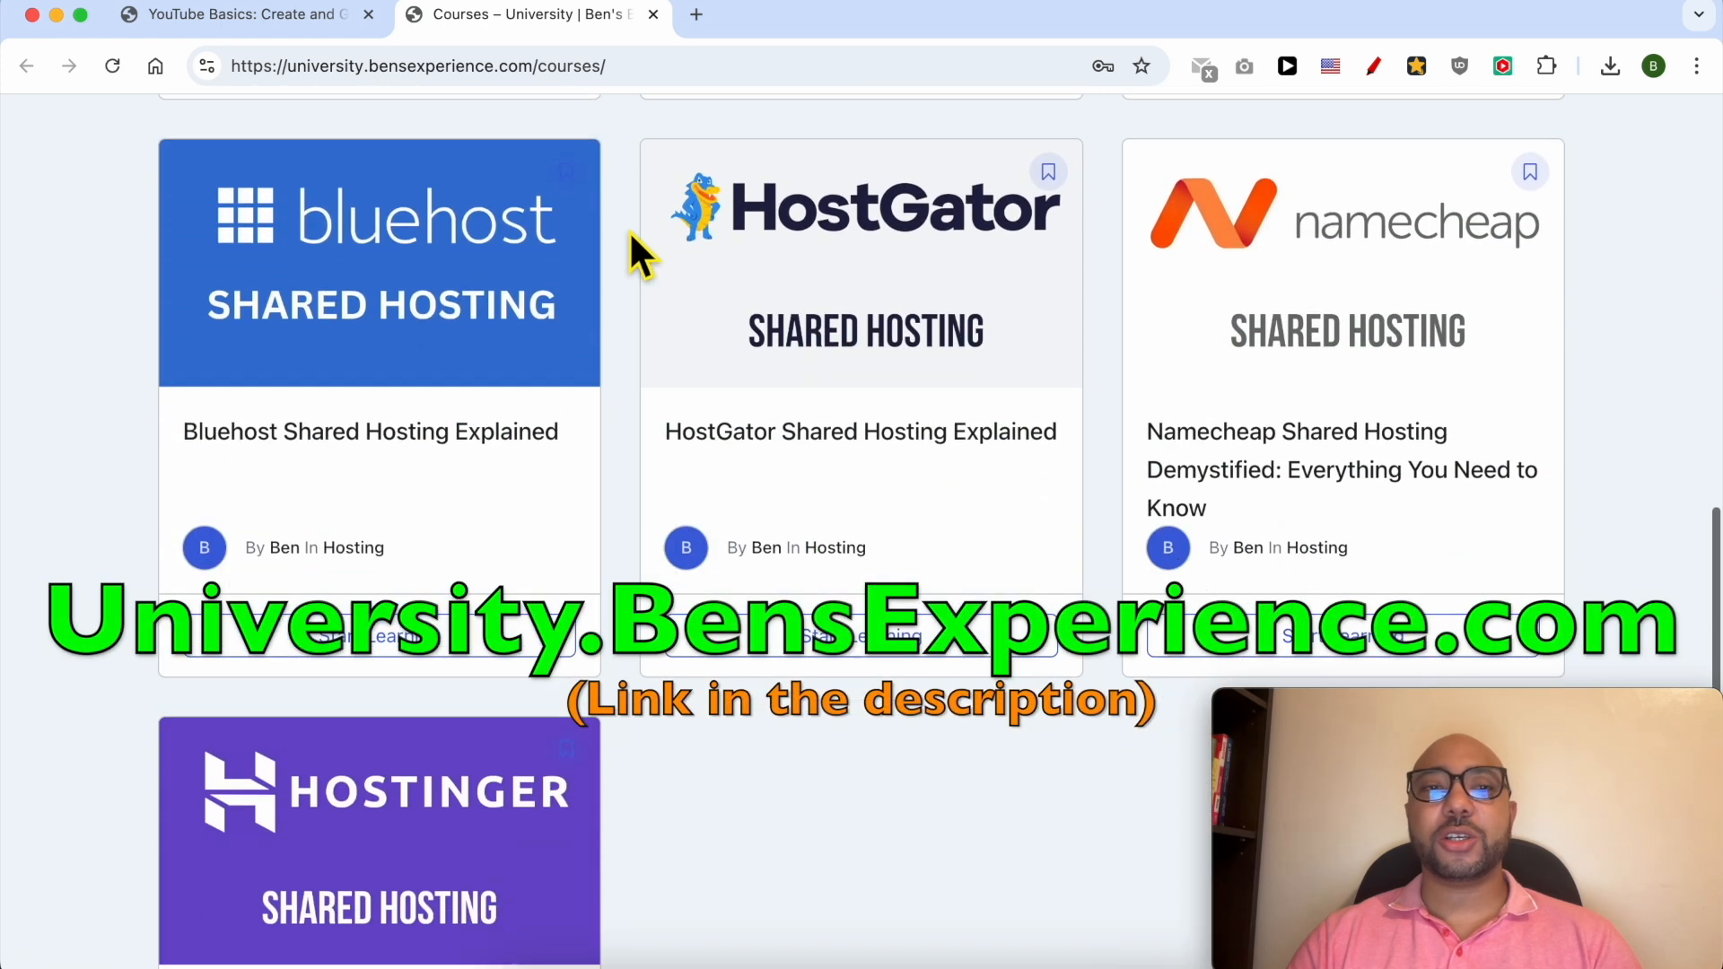
pyautogui.click(417, 65)
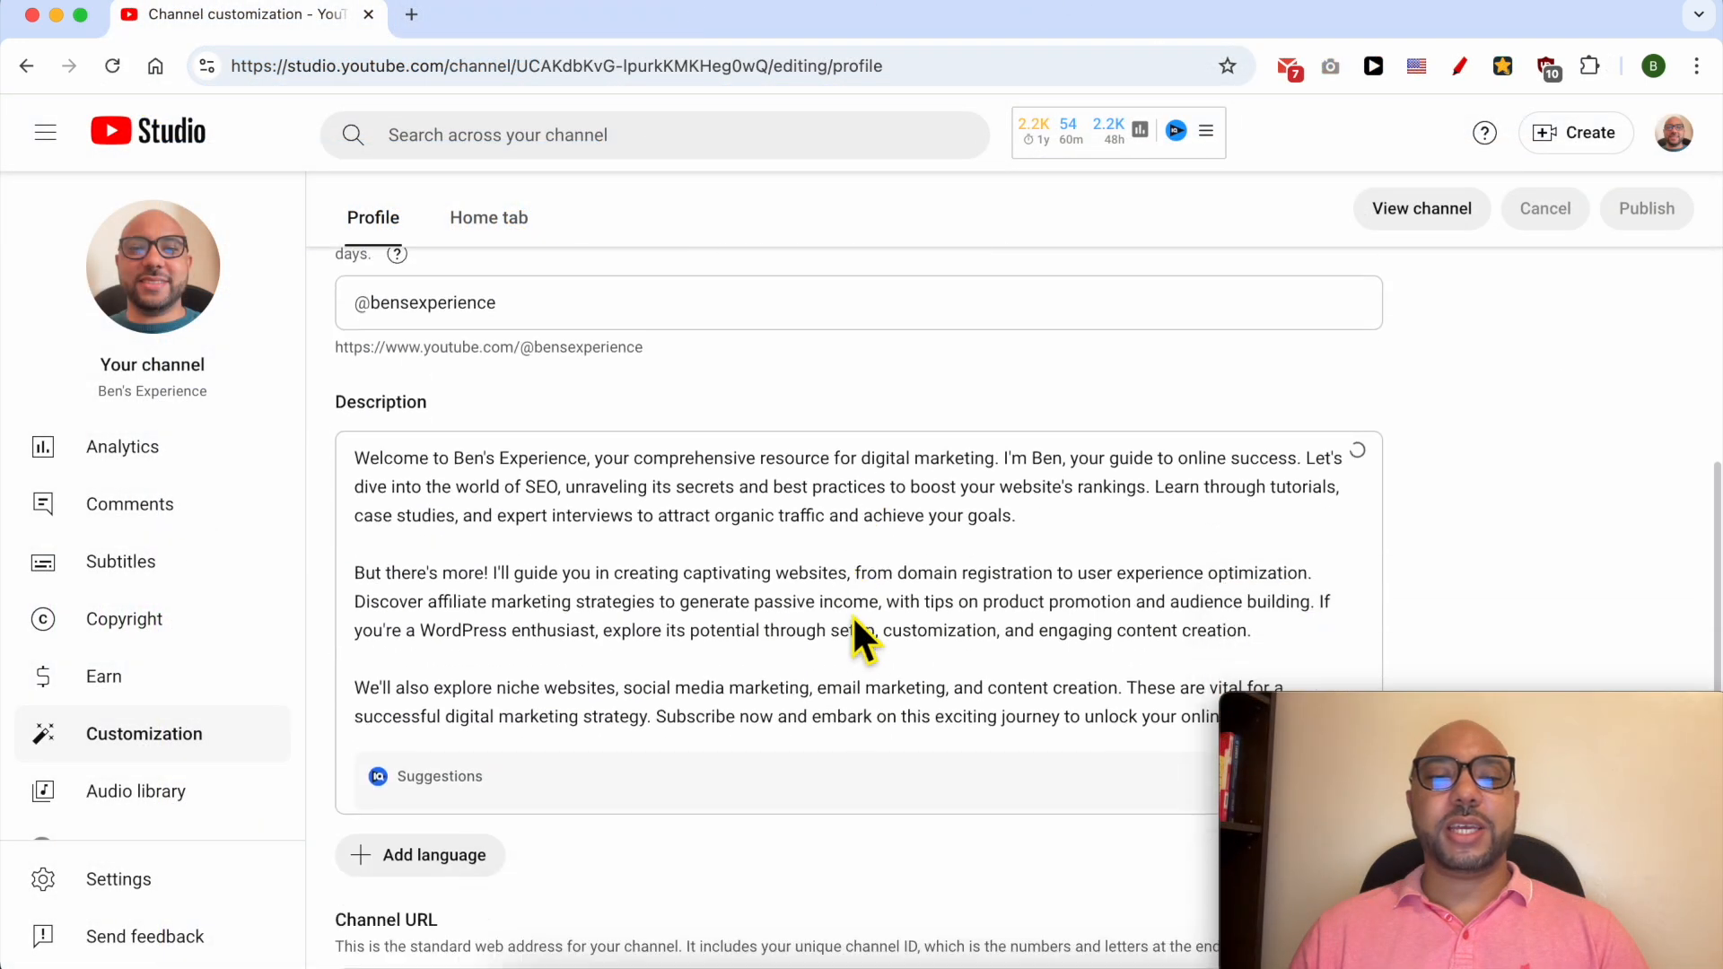
pyautogui.scroll(-3)
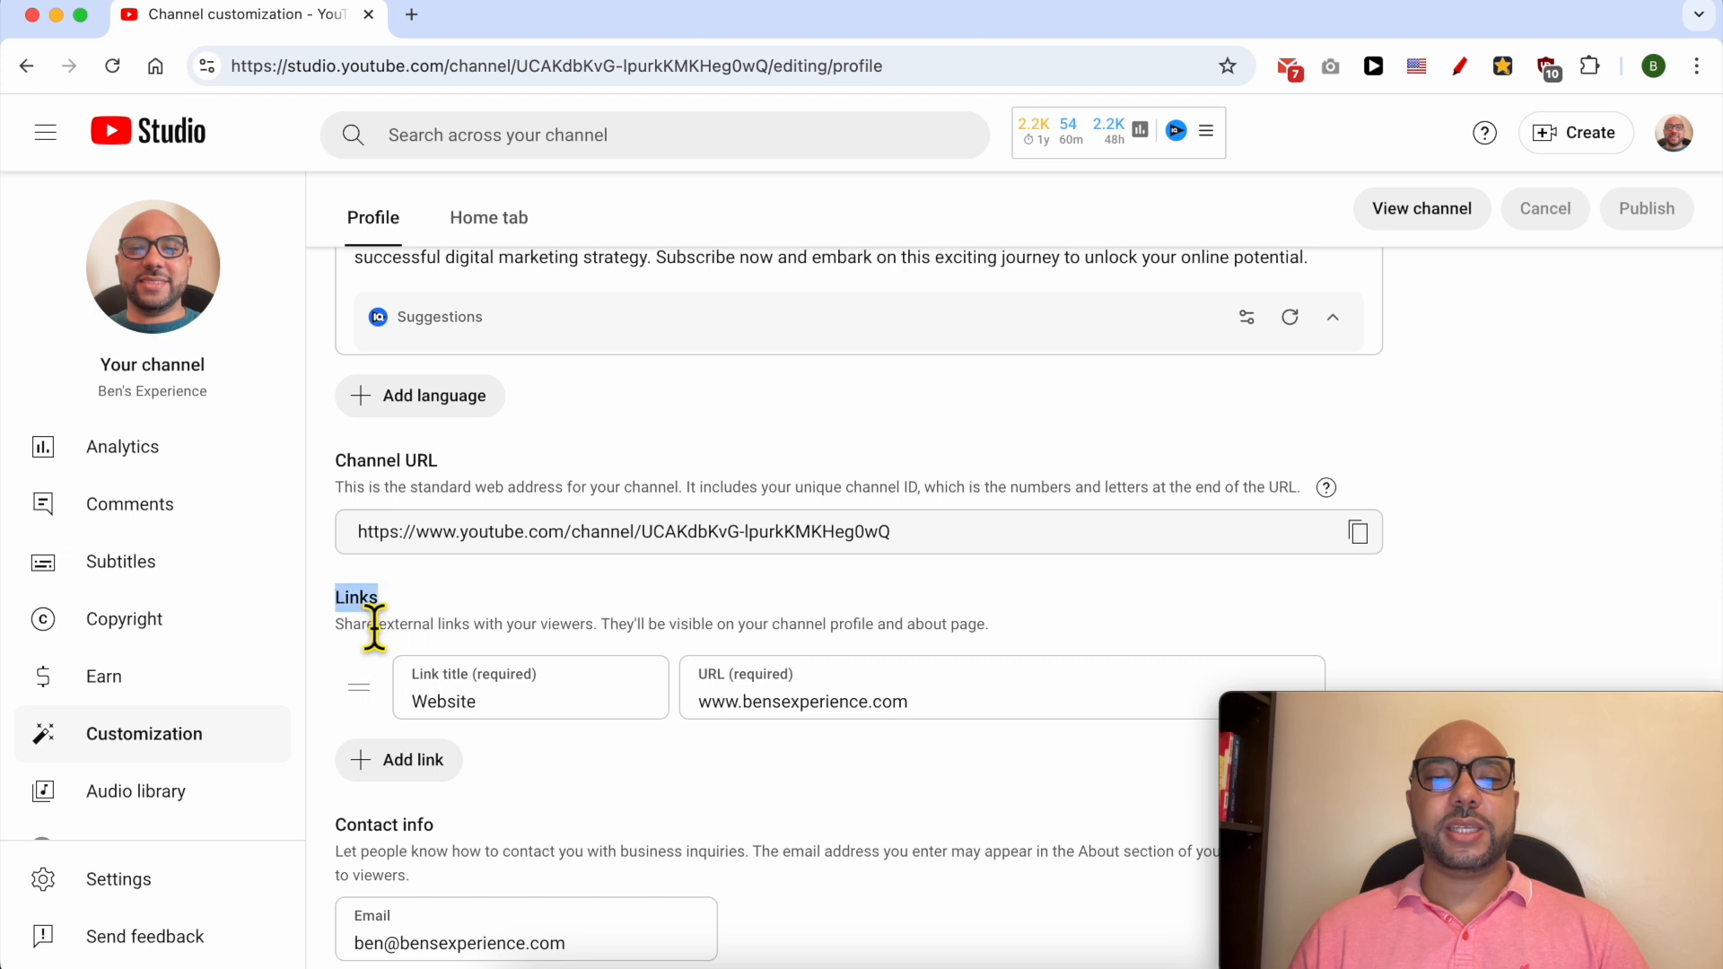
pyautogui.moveTo(412, 769)
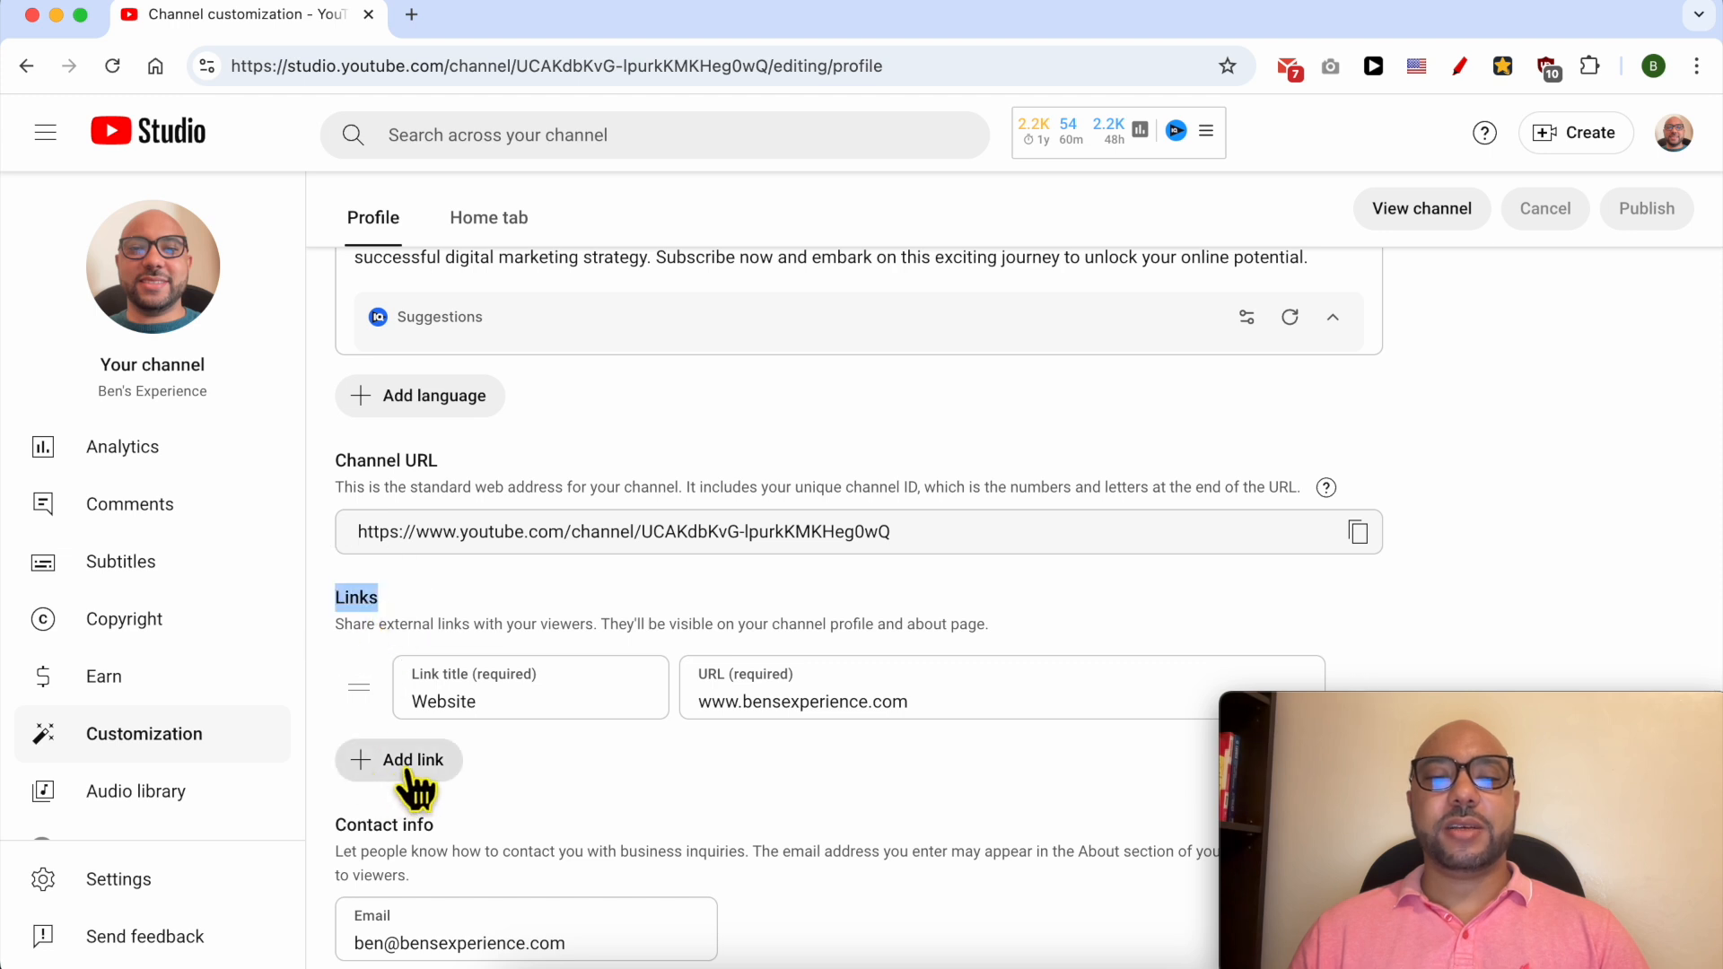
pyautogui.click(399, 759)
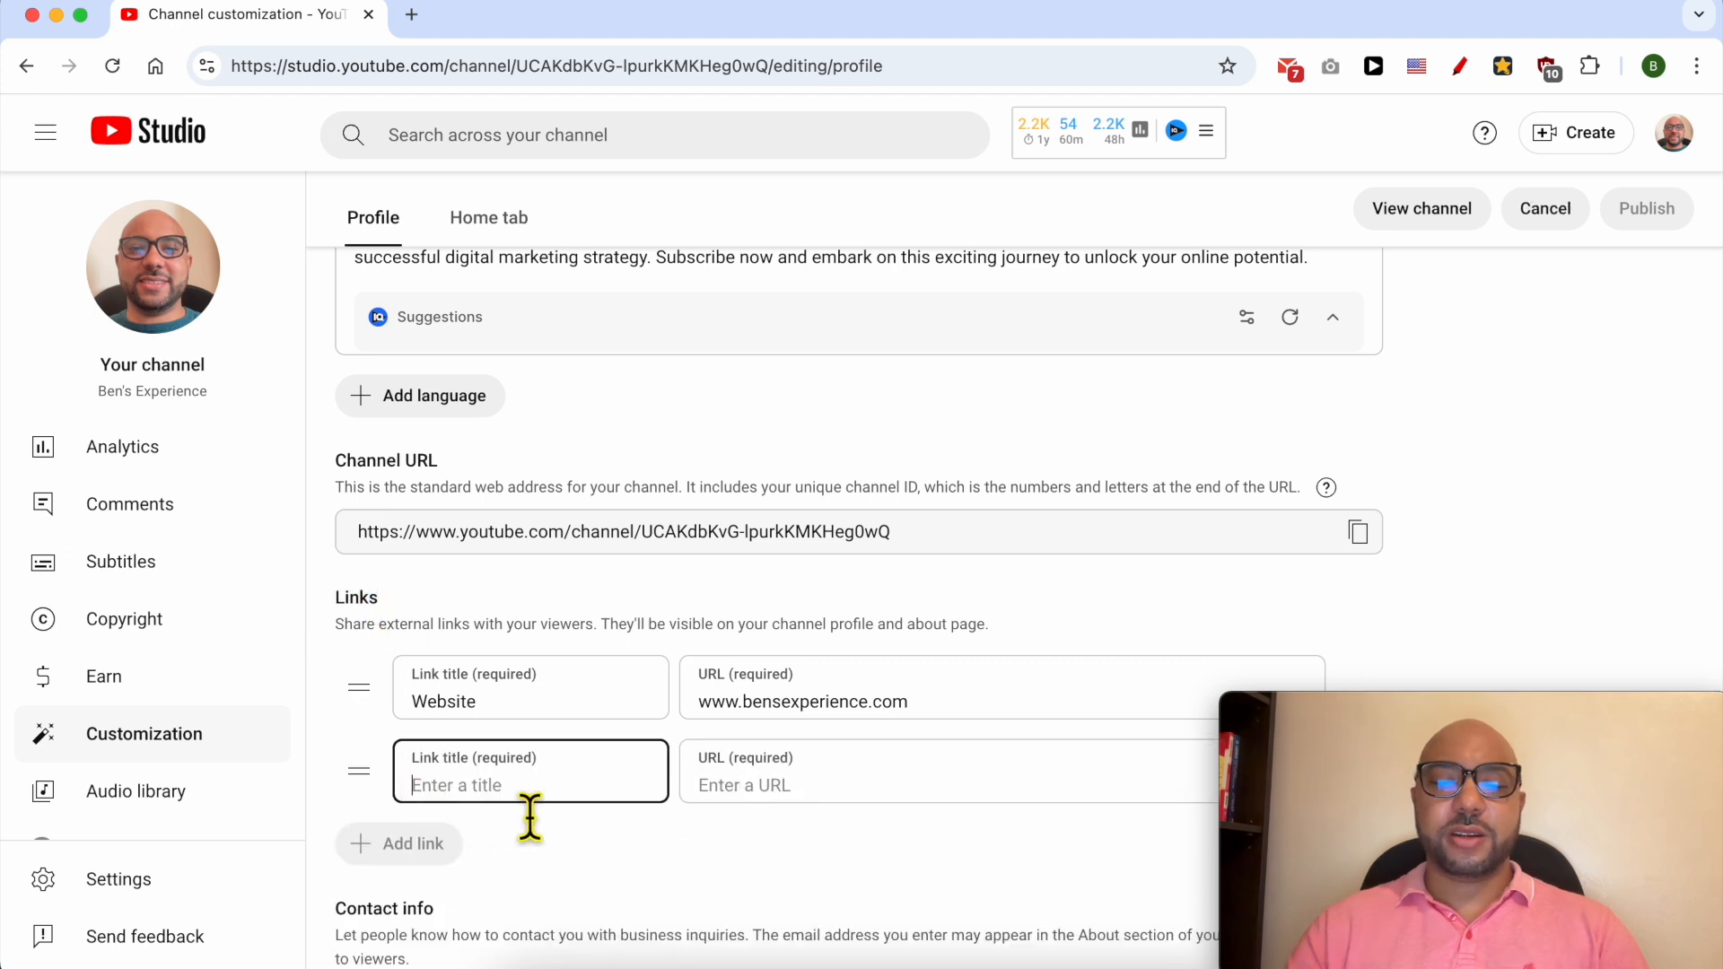
pyautogui.write('Instagram')
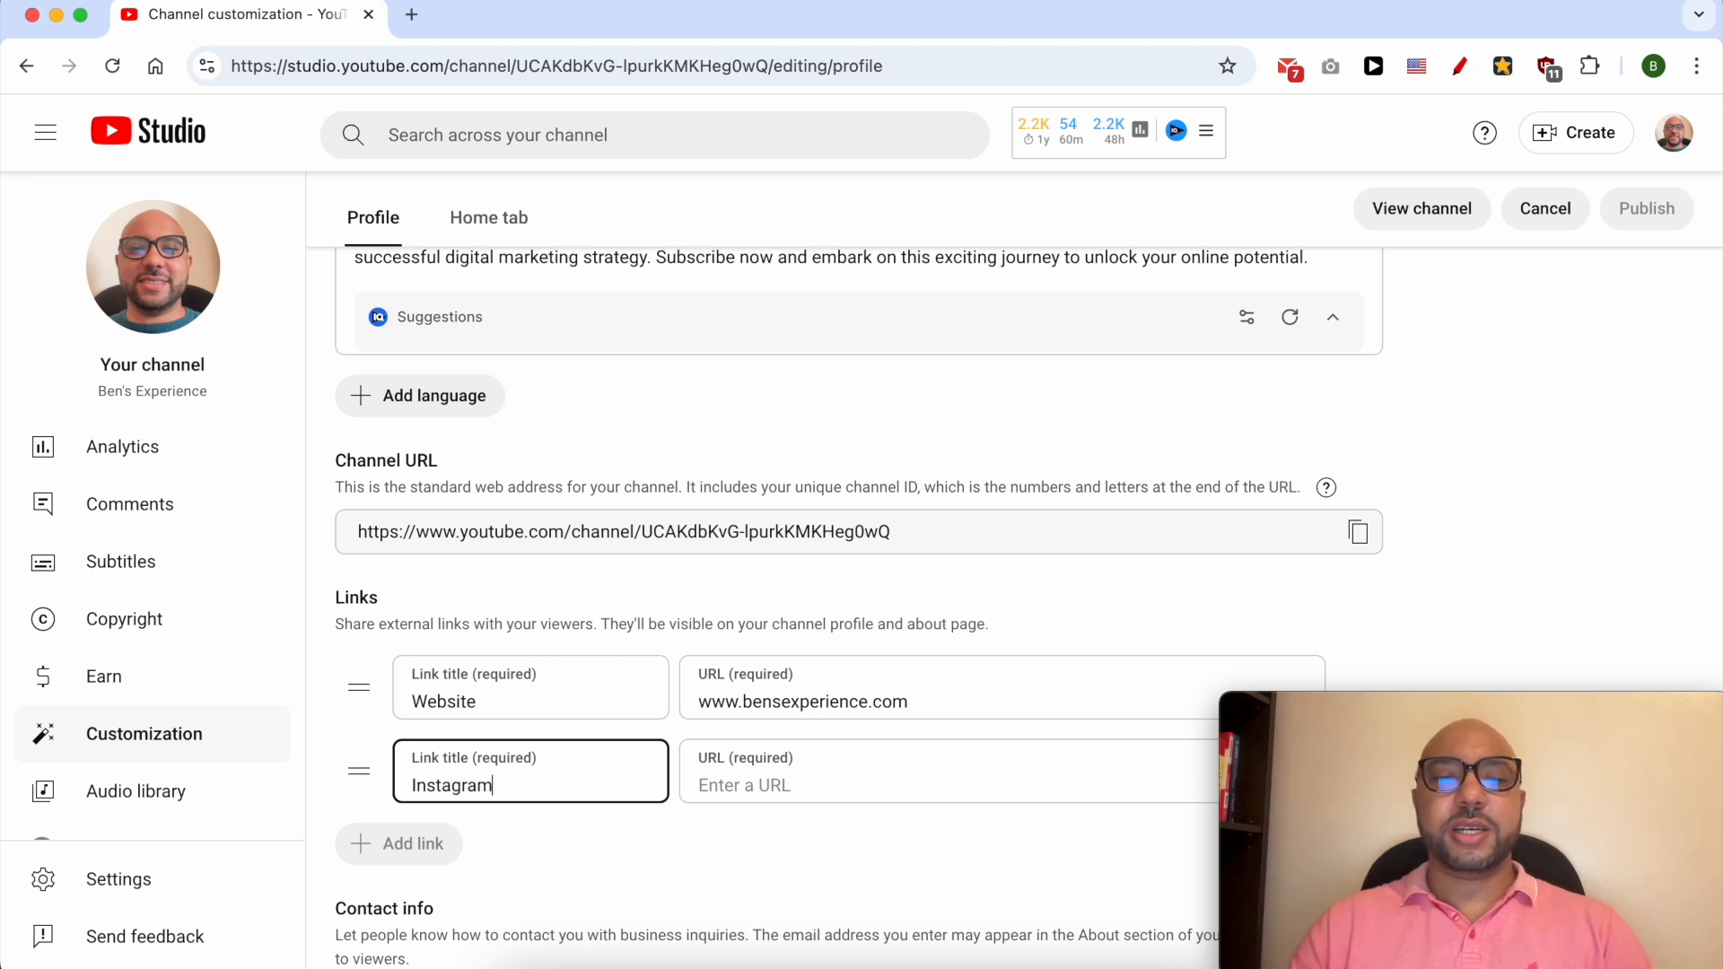
pyautogui.write('www.')
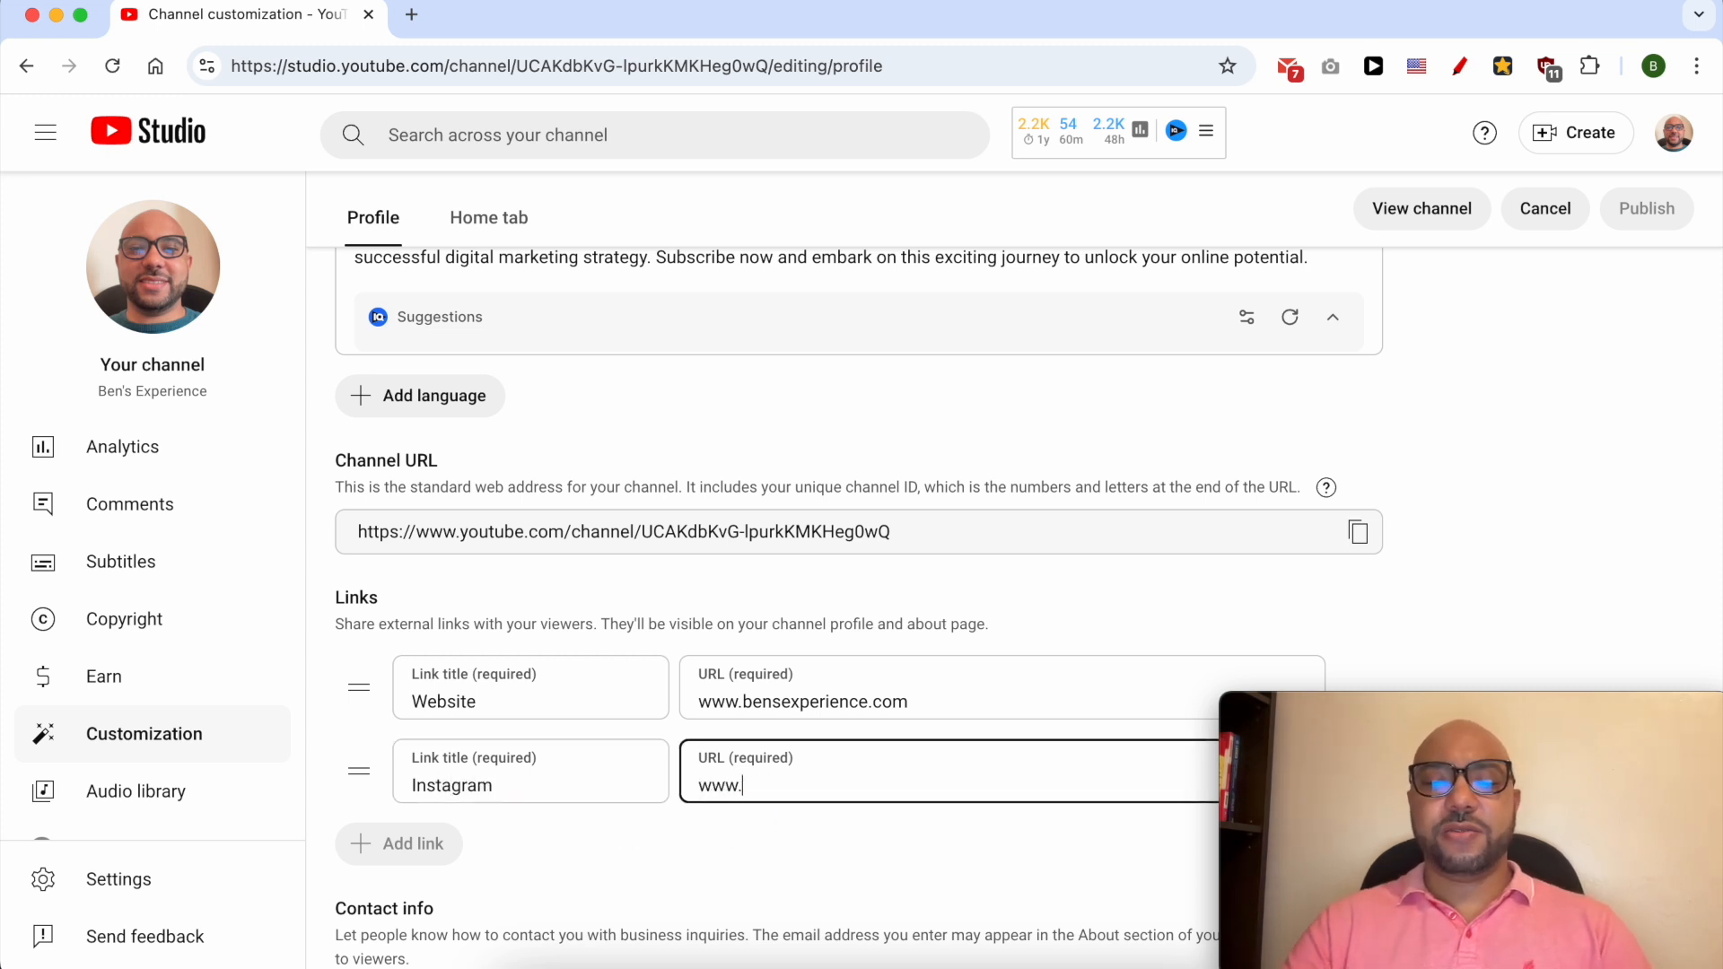
pyautogui.write('instag')
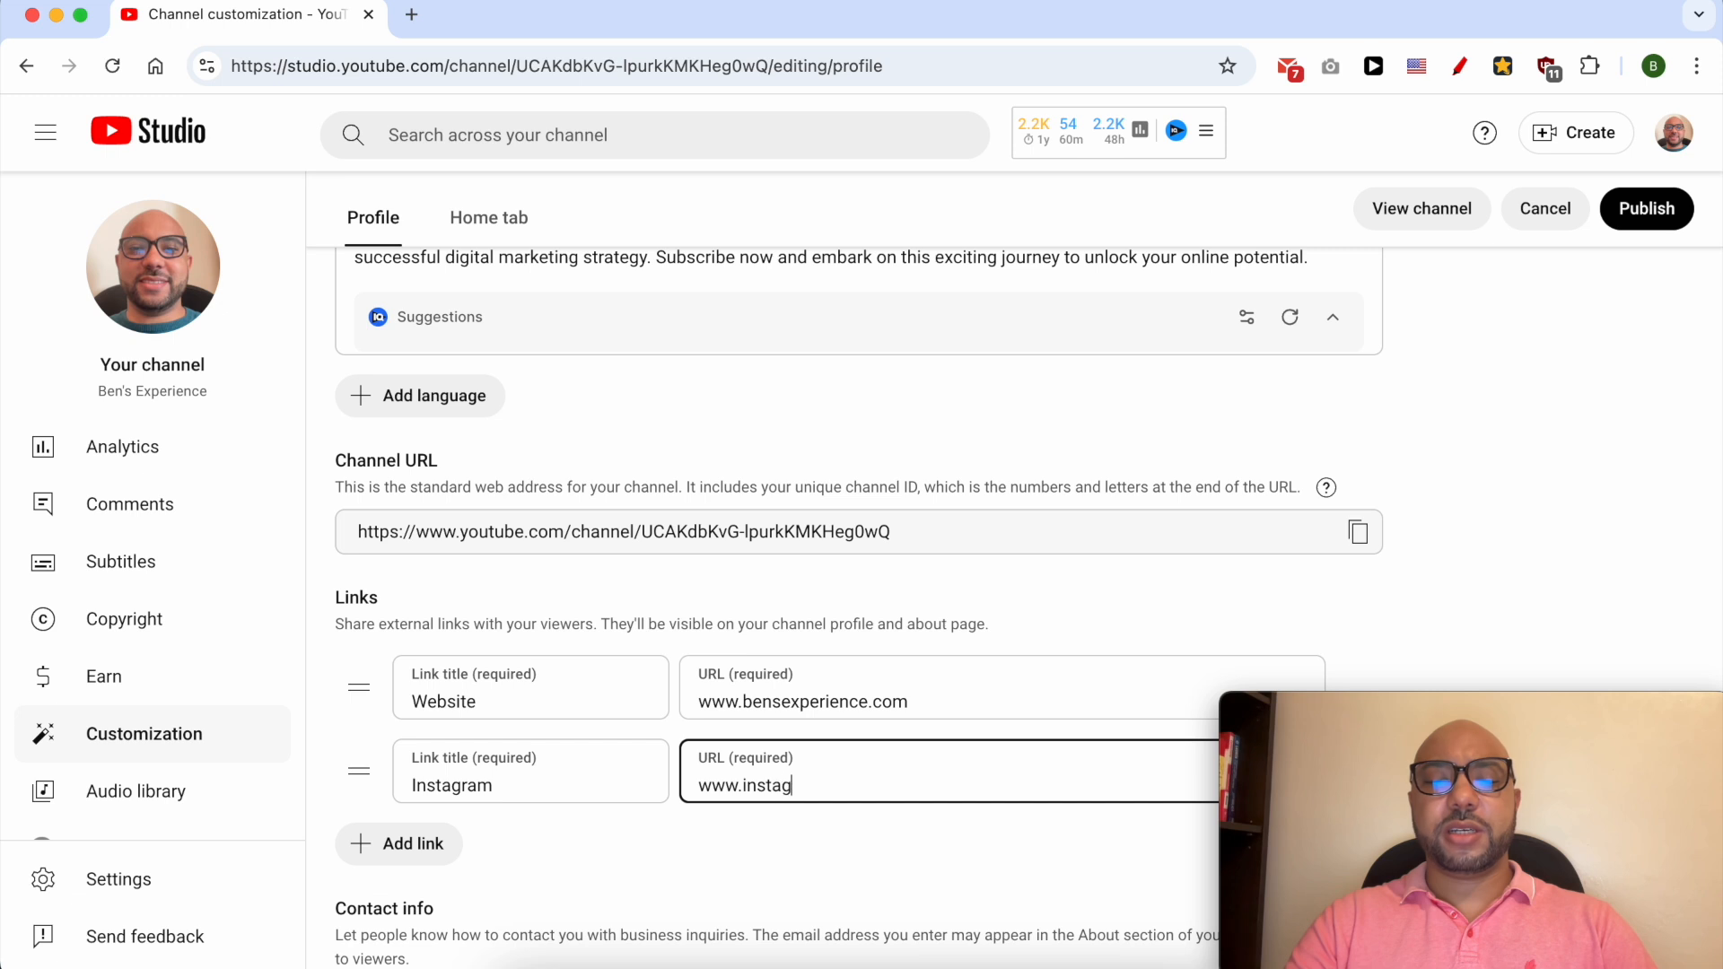
pyautogui.write('ram.com')
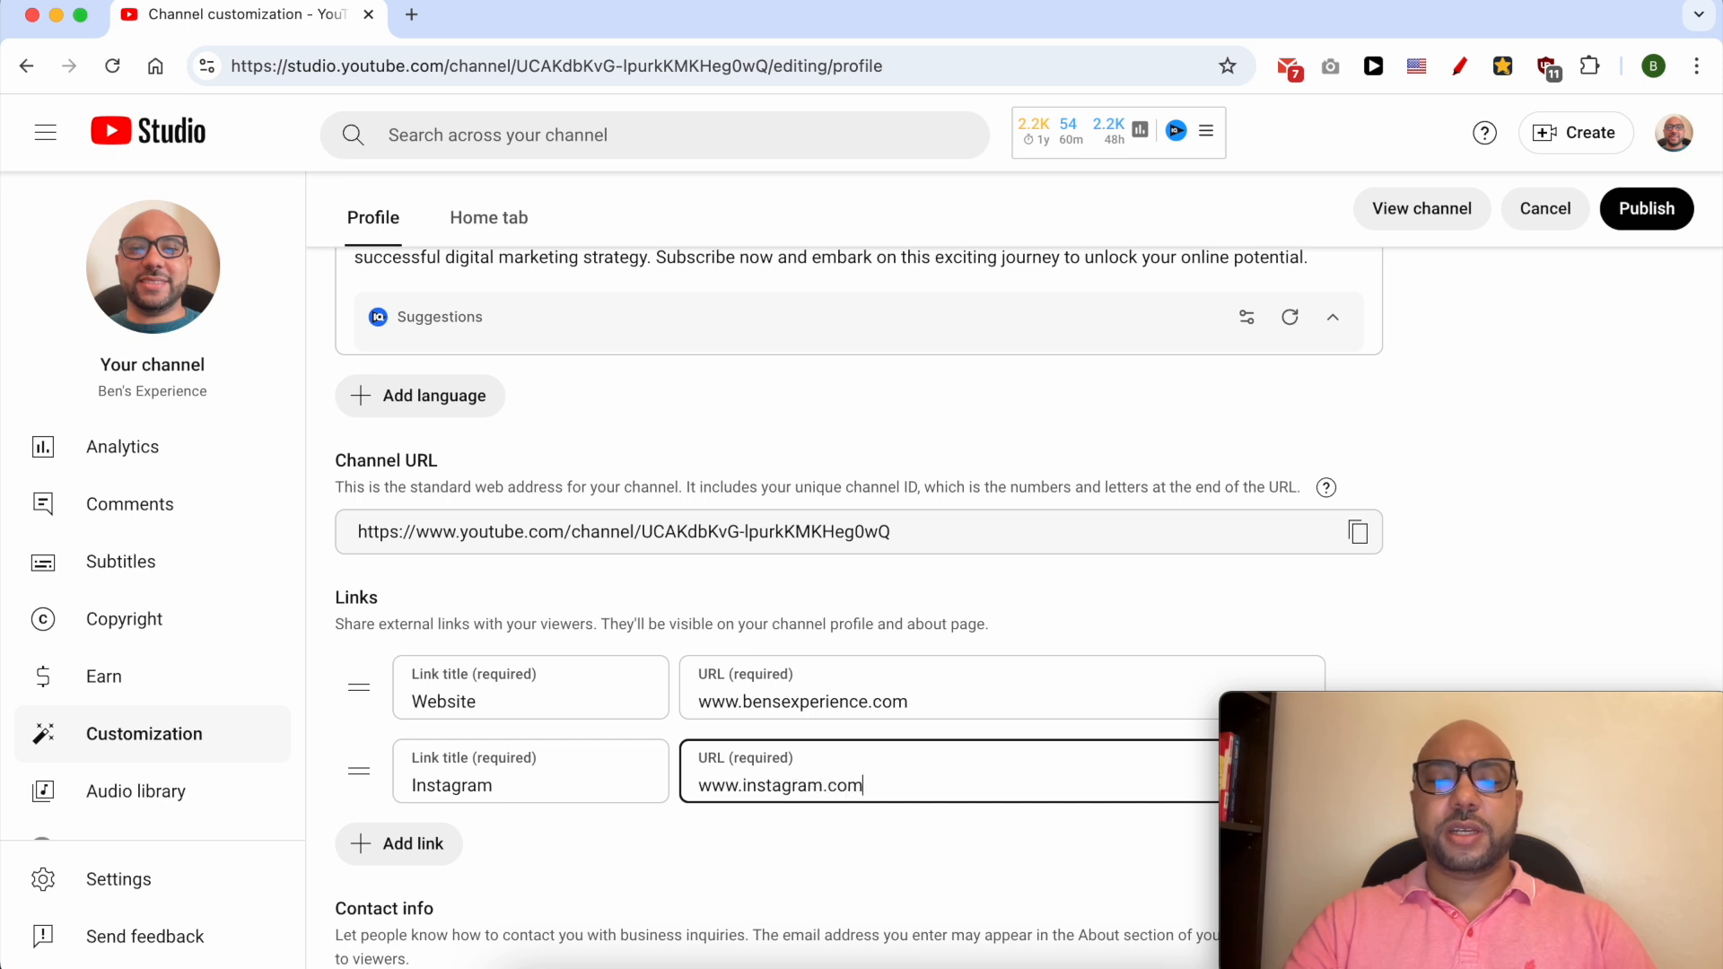
pyautogui.write('p')
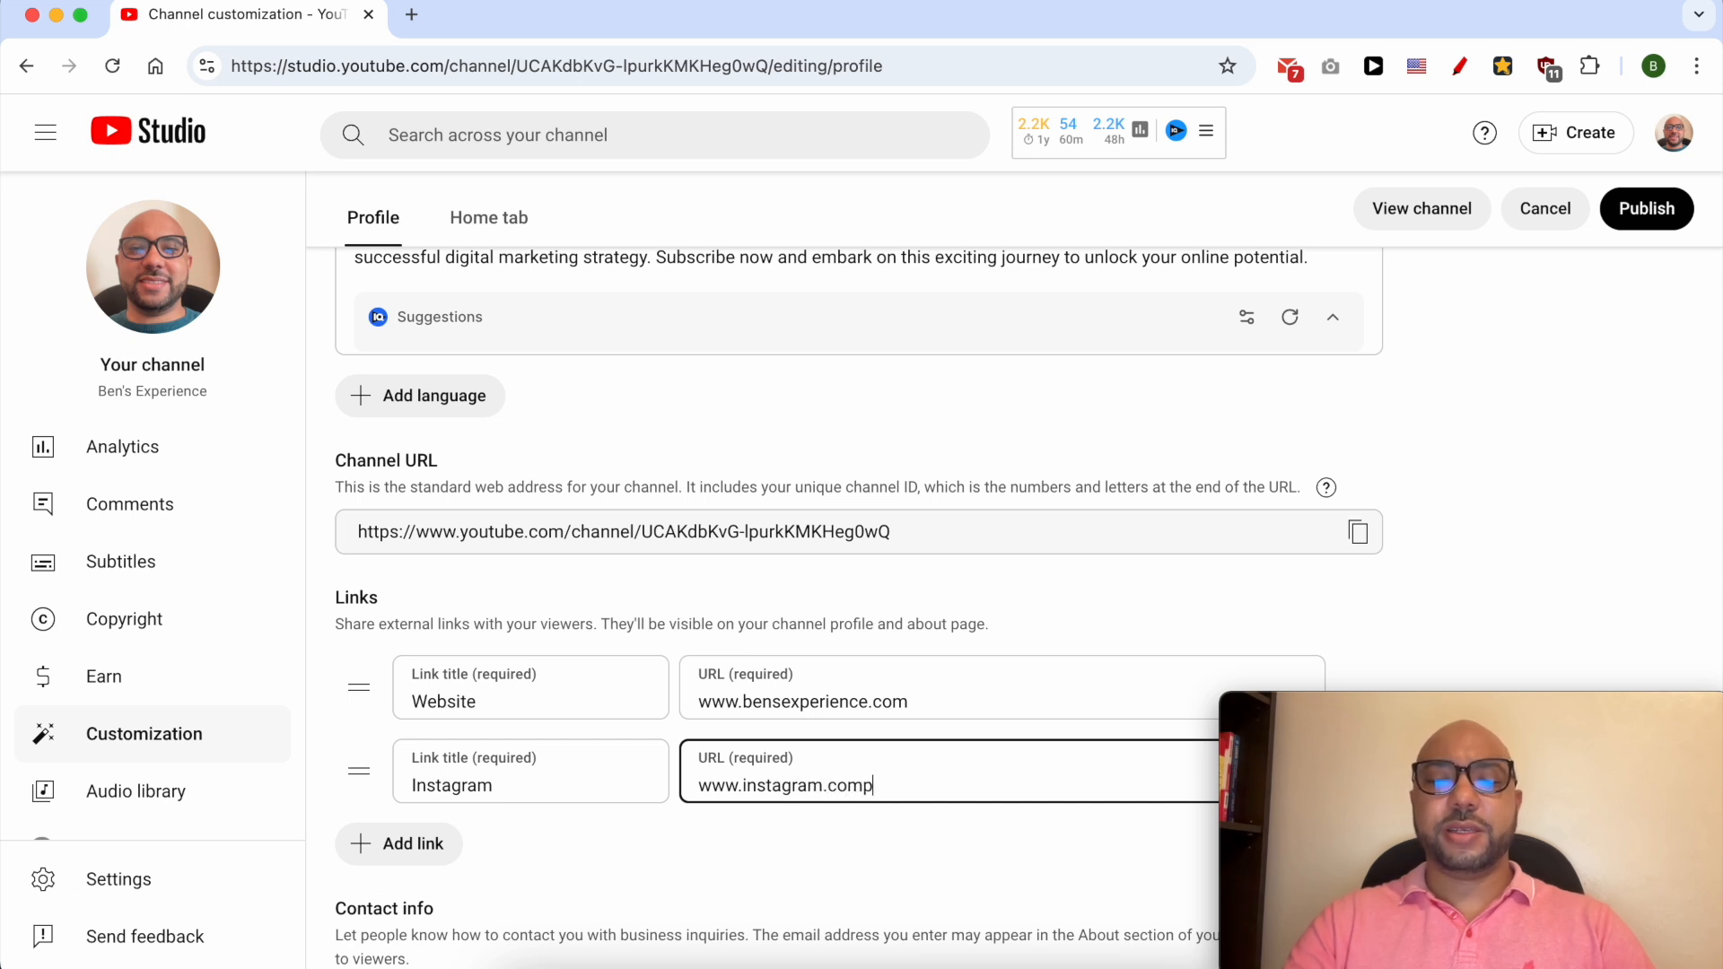
pyautogui.write('/profile')
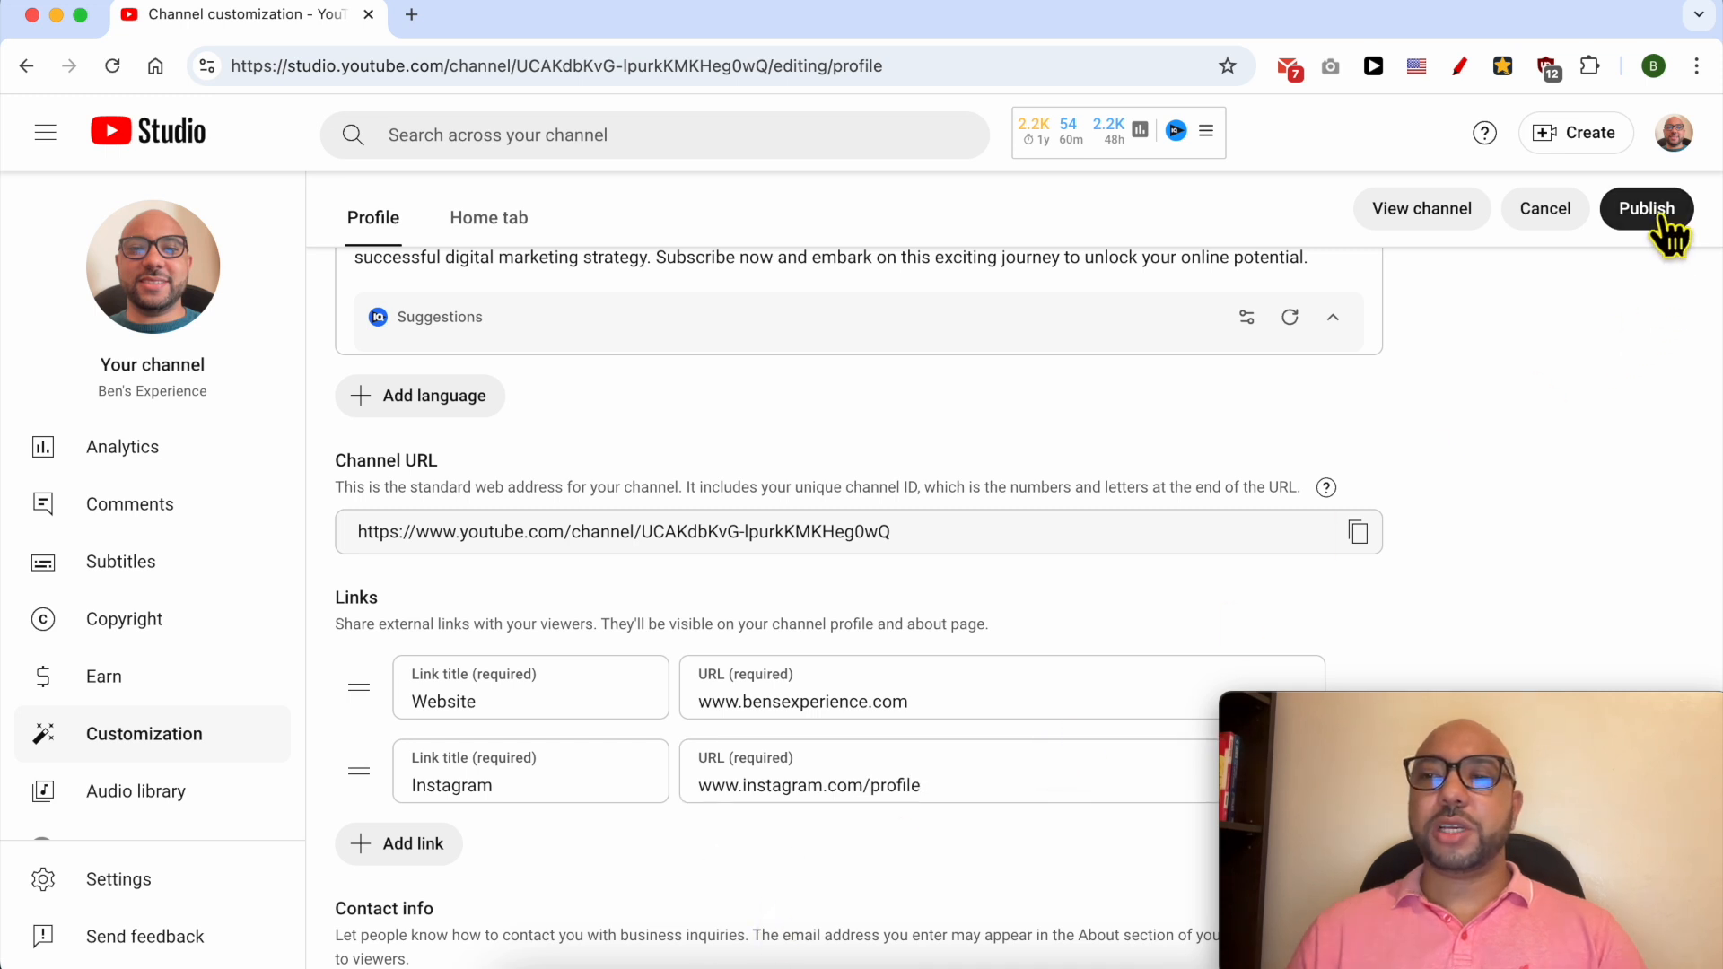
# Publish the profile changes and go to the public channel page
pyautogui.click(1646, 209)
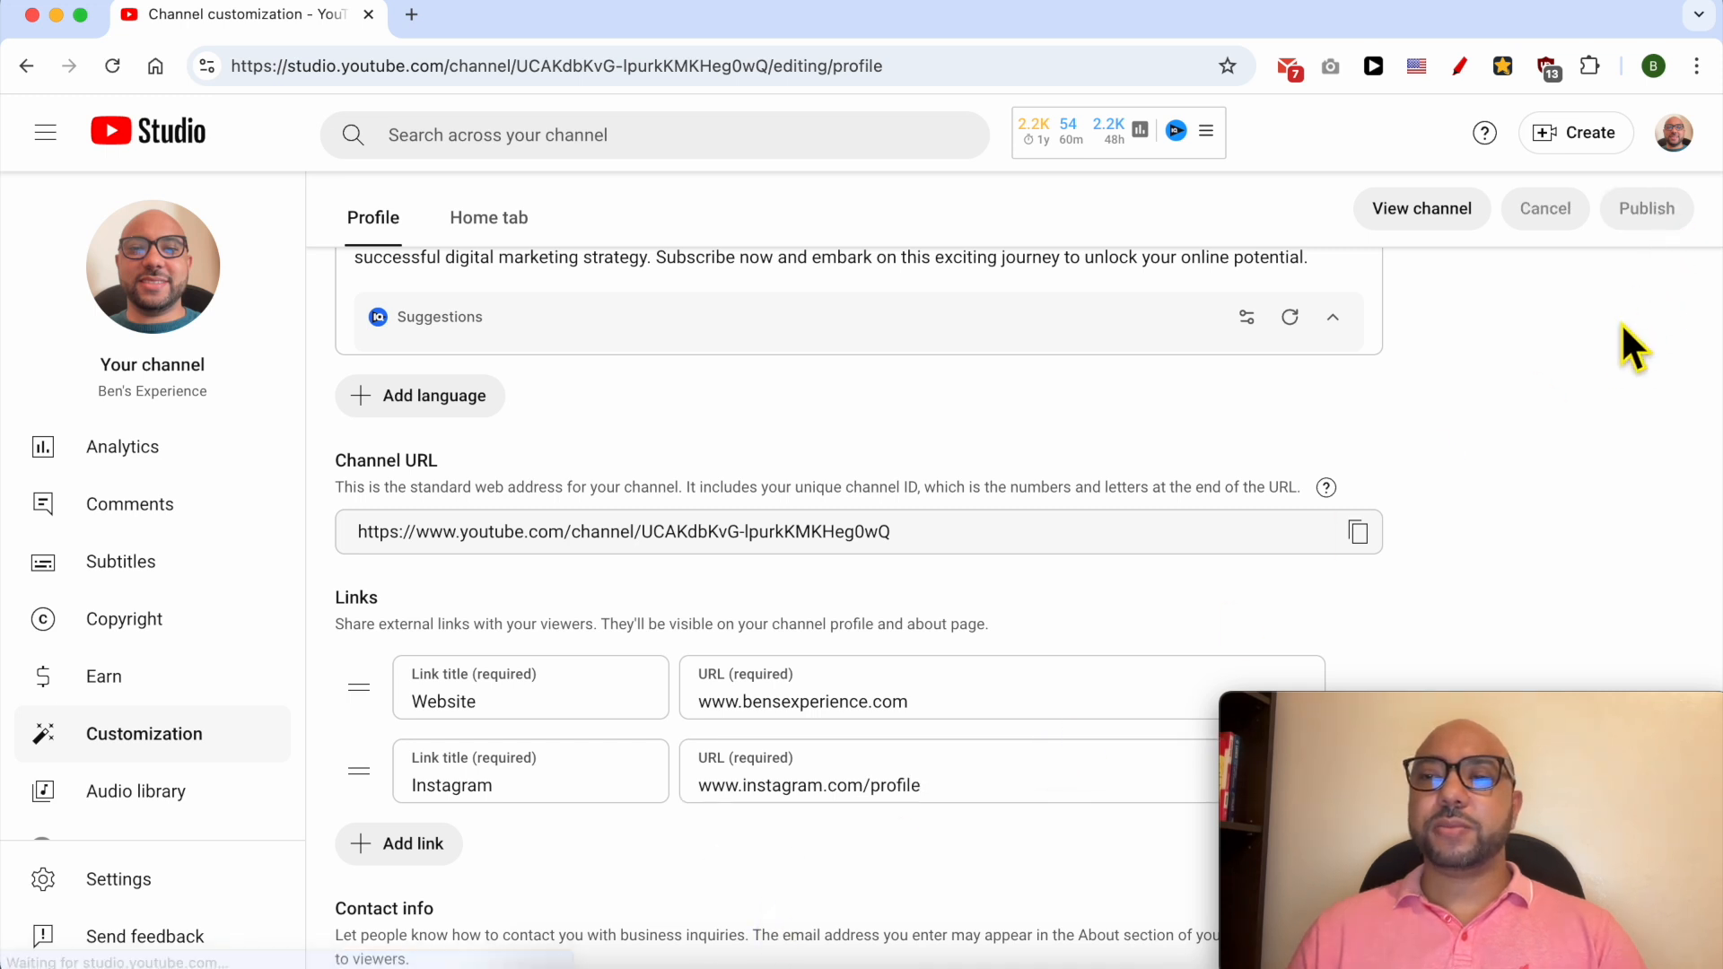
pyautogui.click(1646, 207)
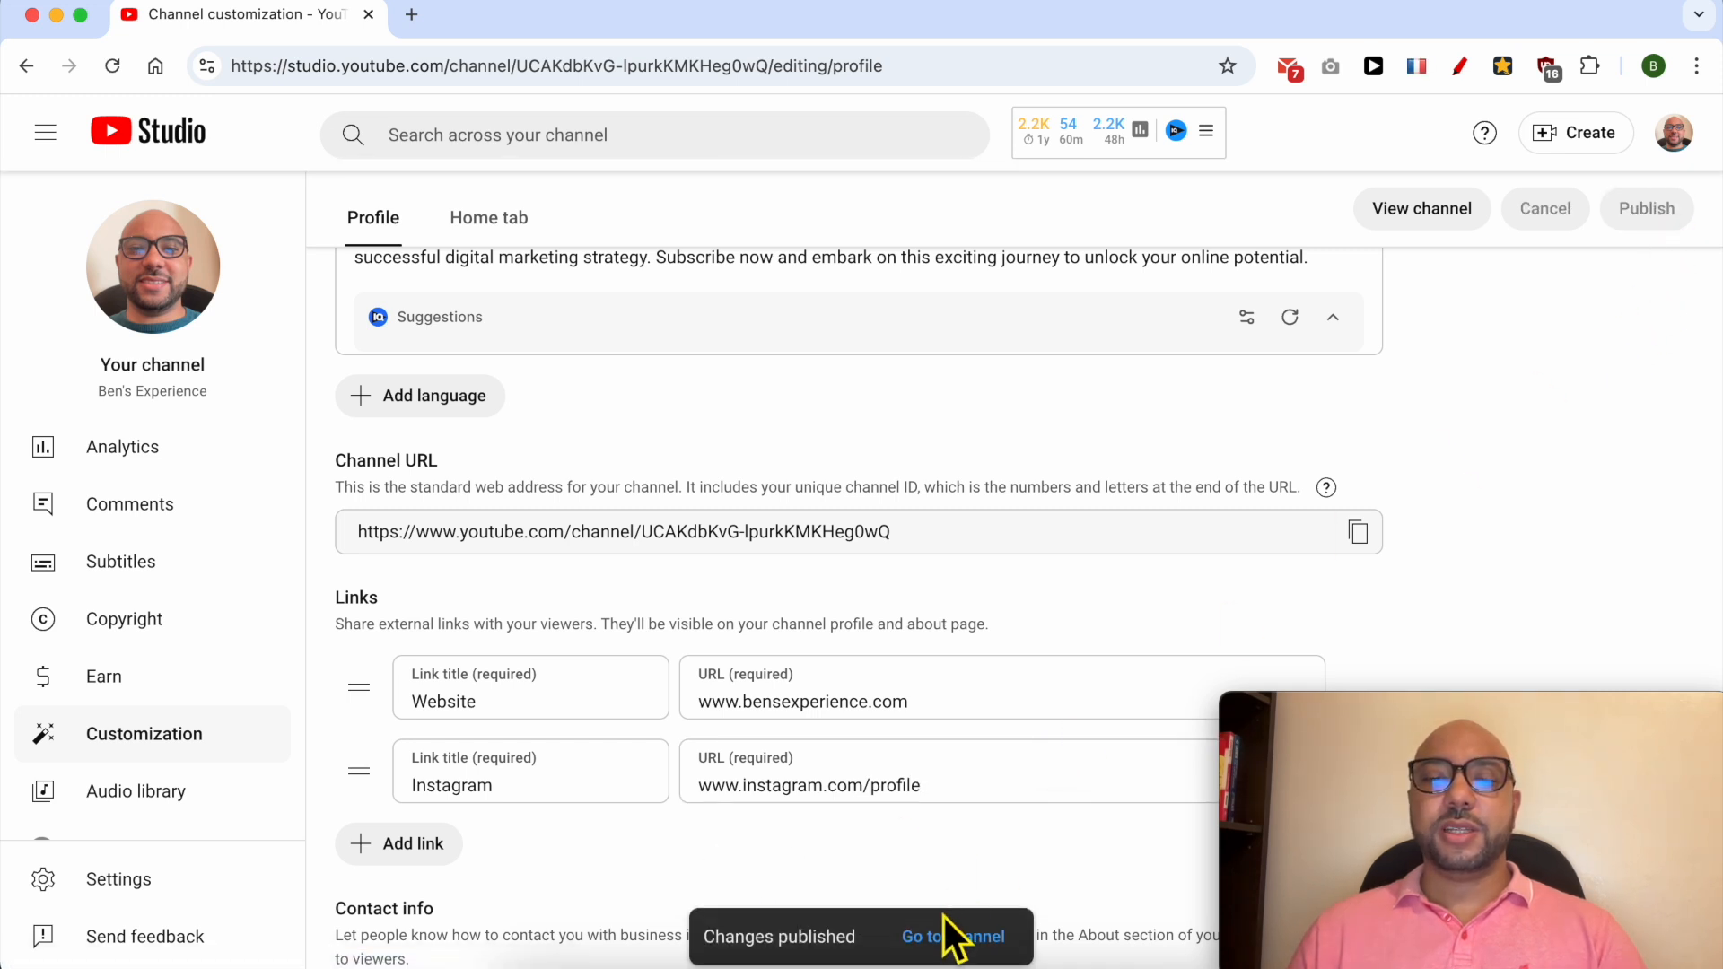
pyautogui.click(952, 936)
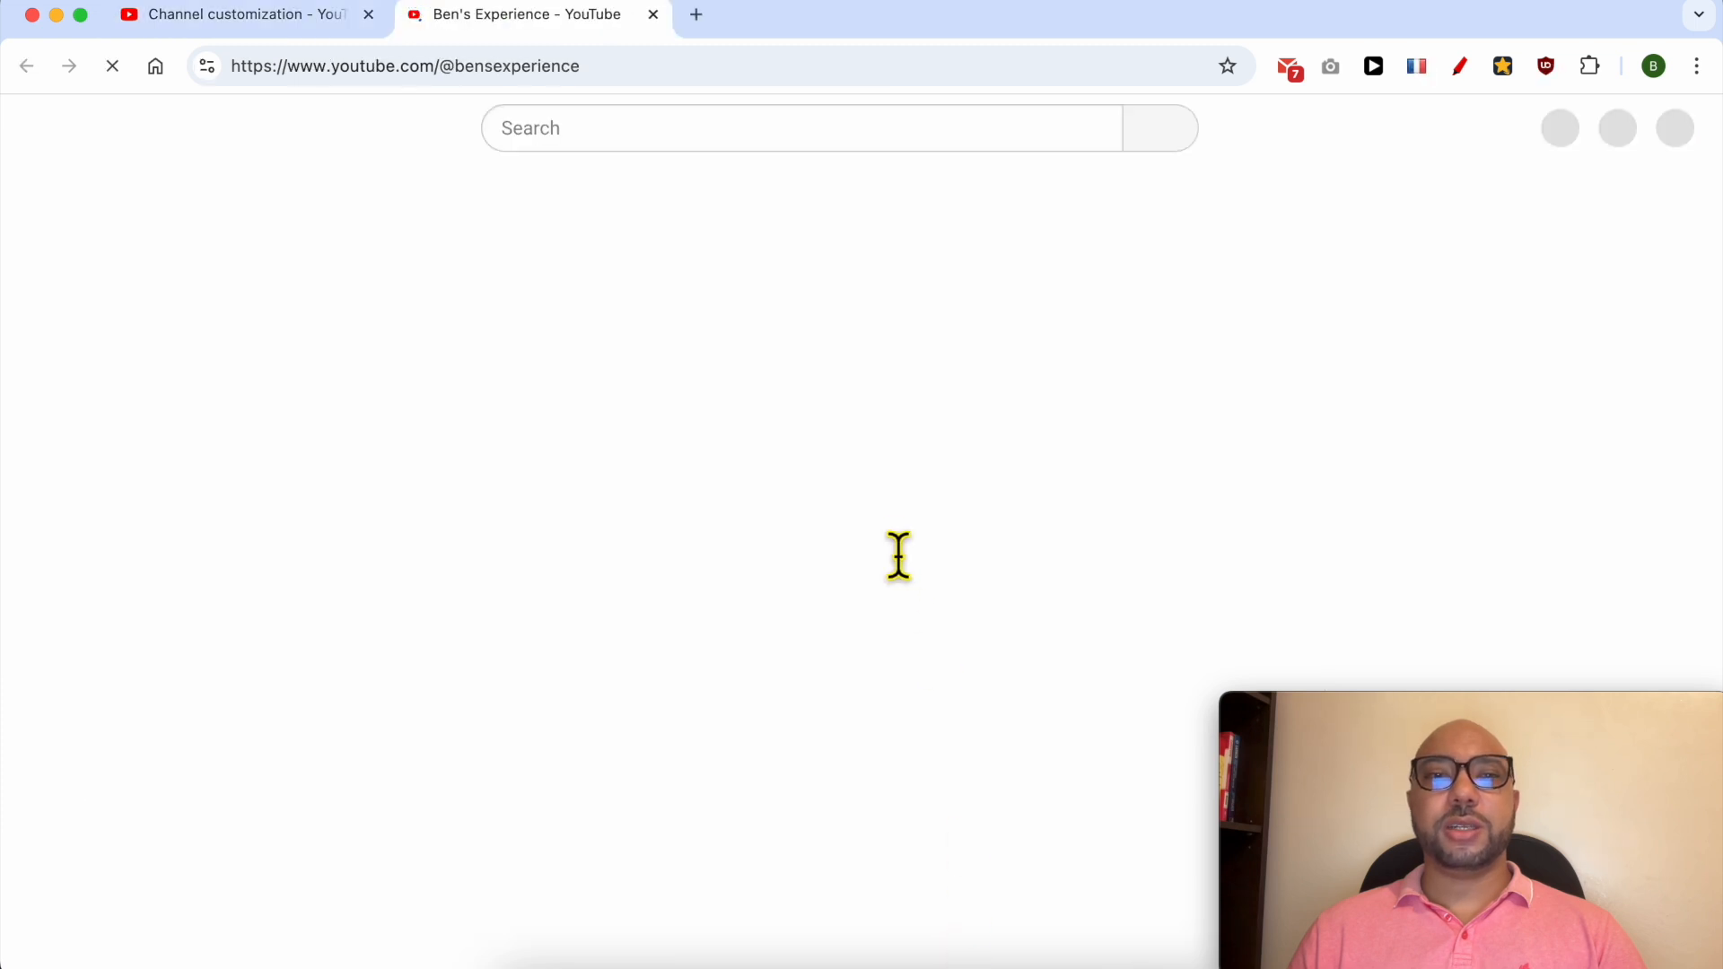